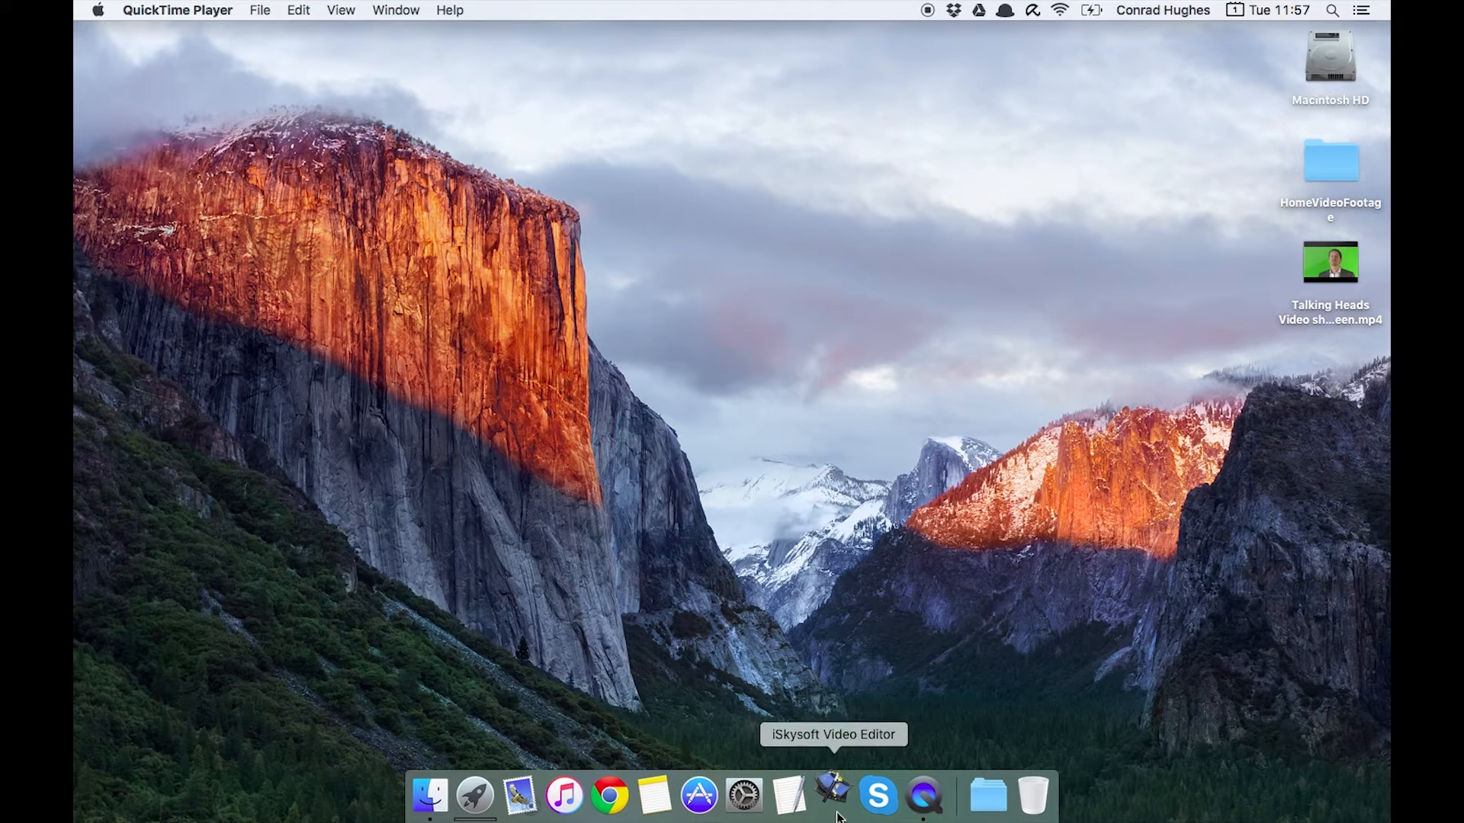
Launch iSkysoft Video Editor from the Dock and create a Widescreen (16:9) movie.
left_click(832, 797)
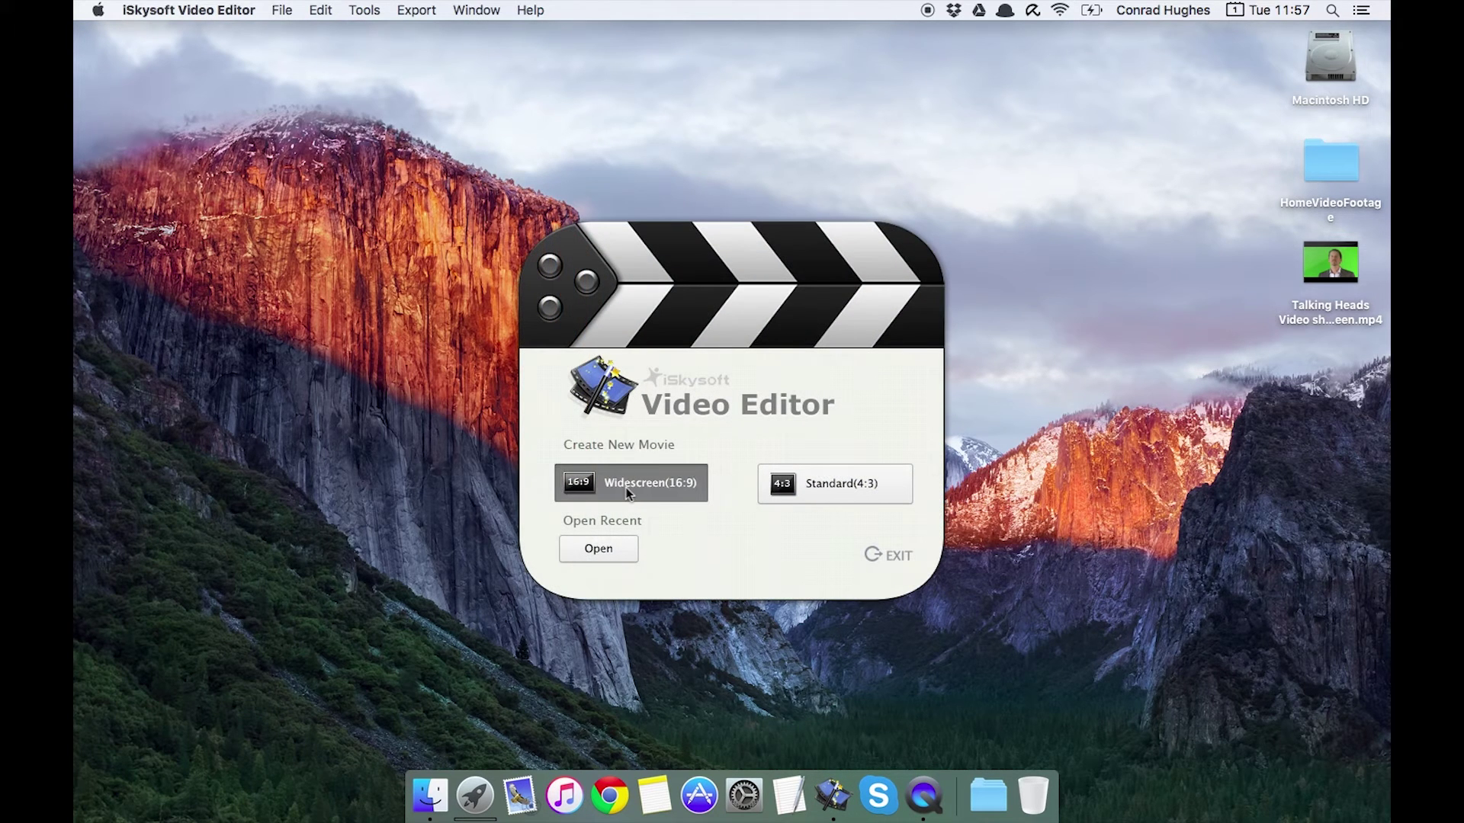
left_click(632, 482)
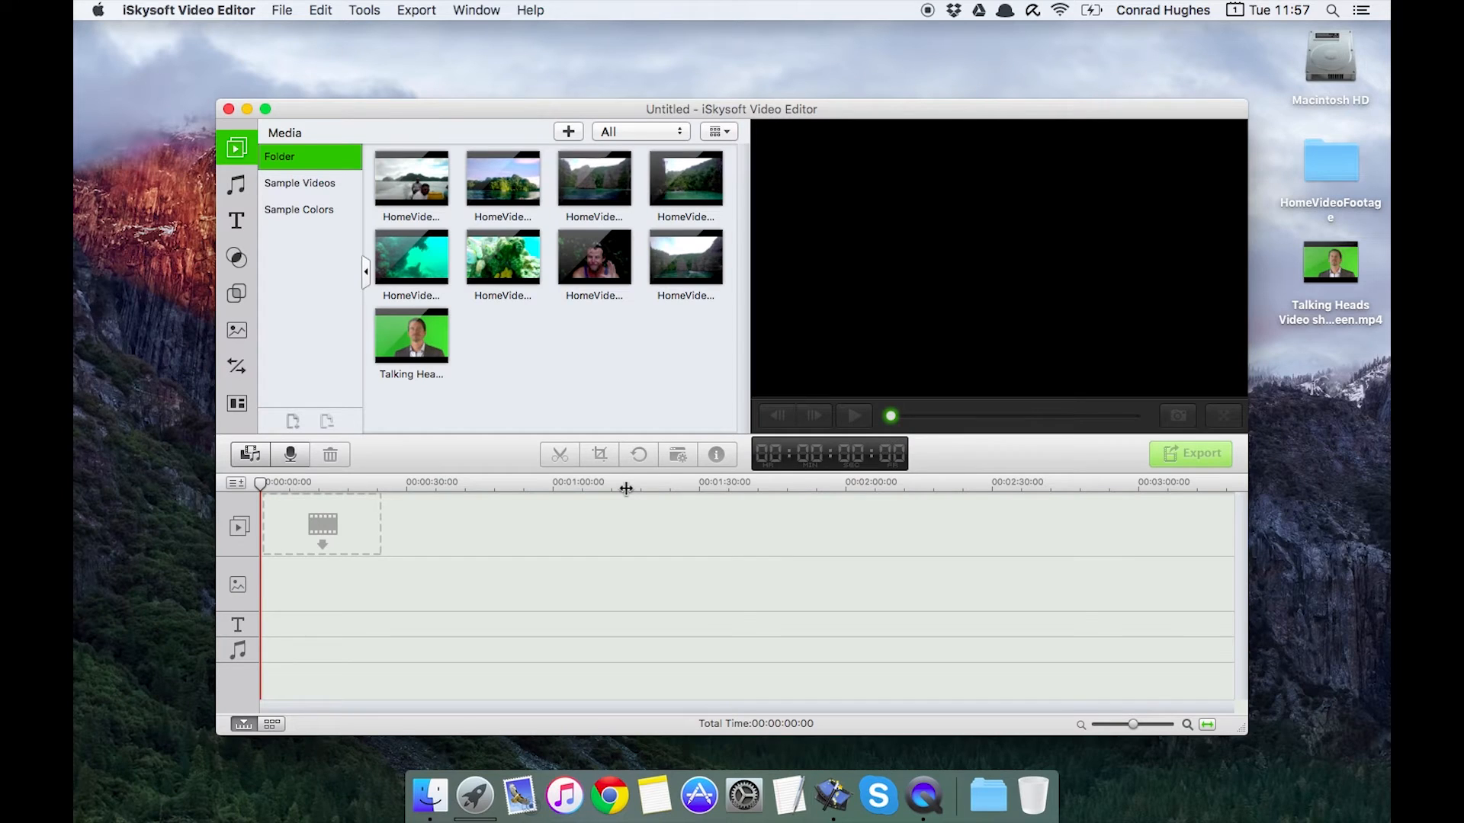
mouse_move(264, 109)
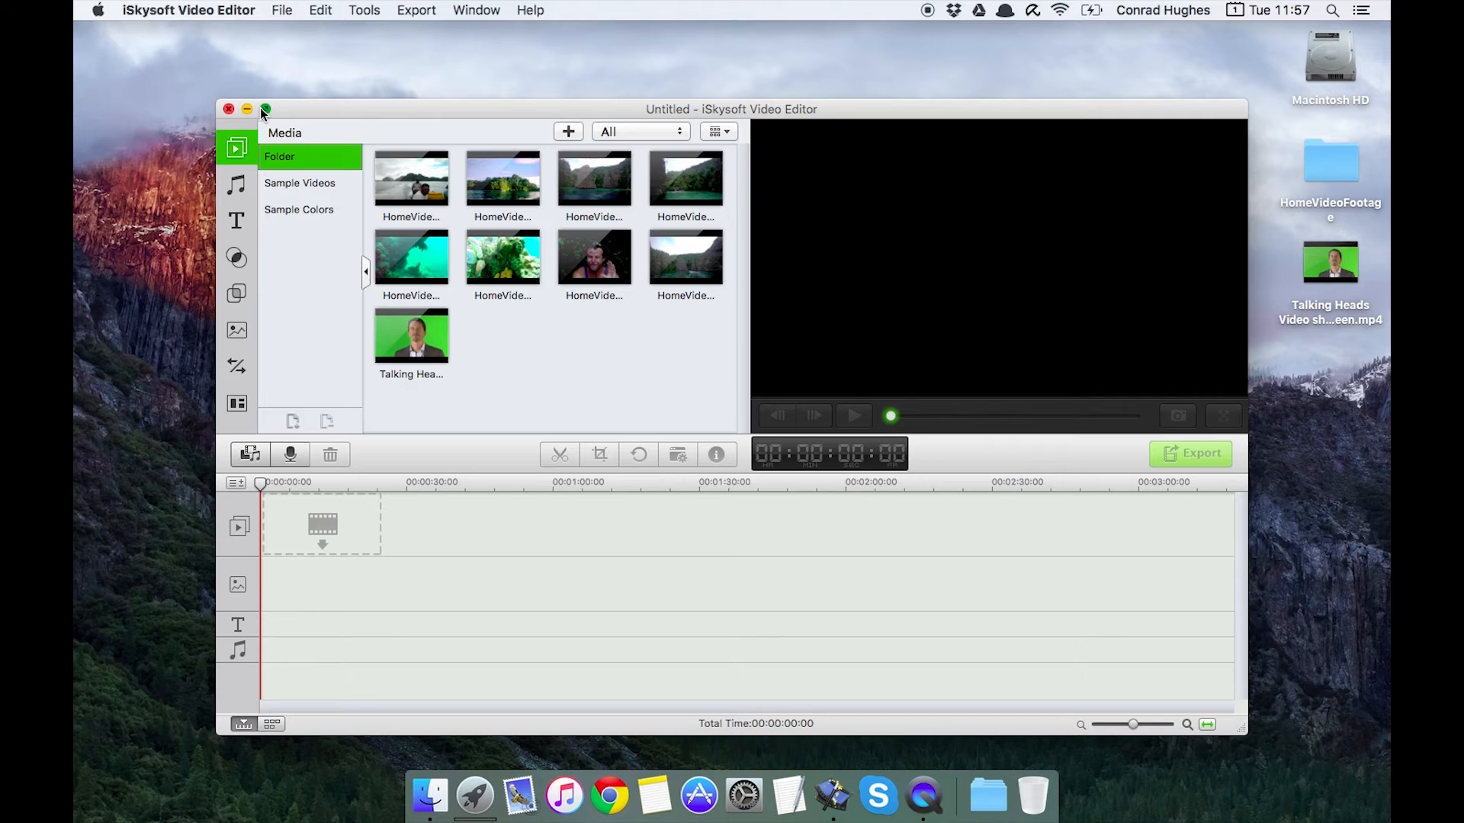
Maximize the editor and load HomeVideoFootage00002458.mov into the media library.
left_click(263, 109)
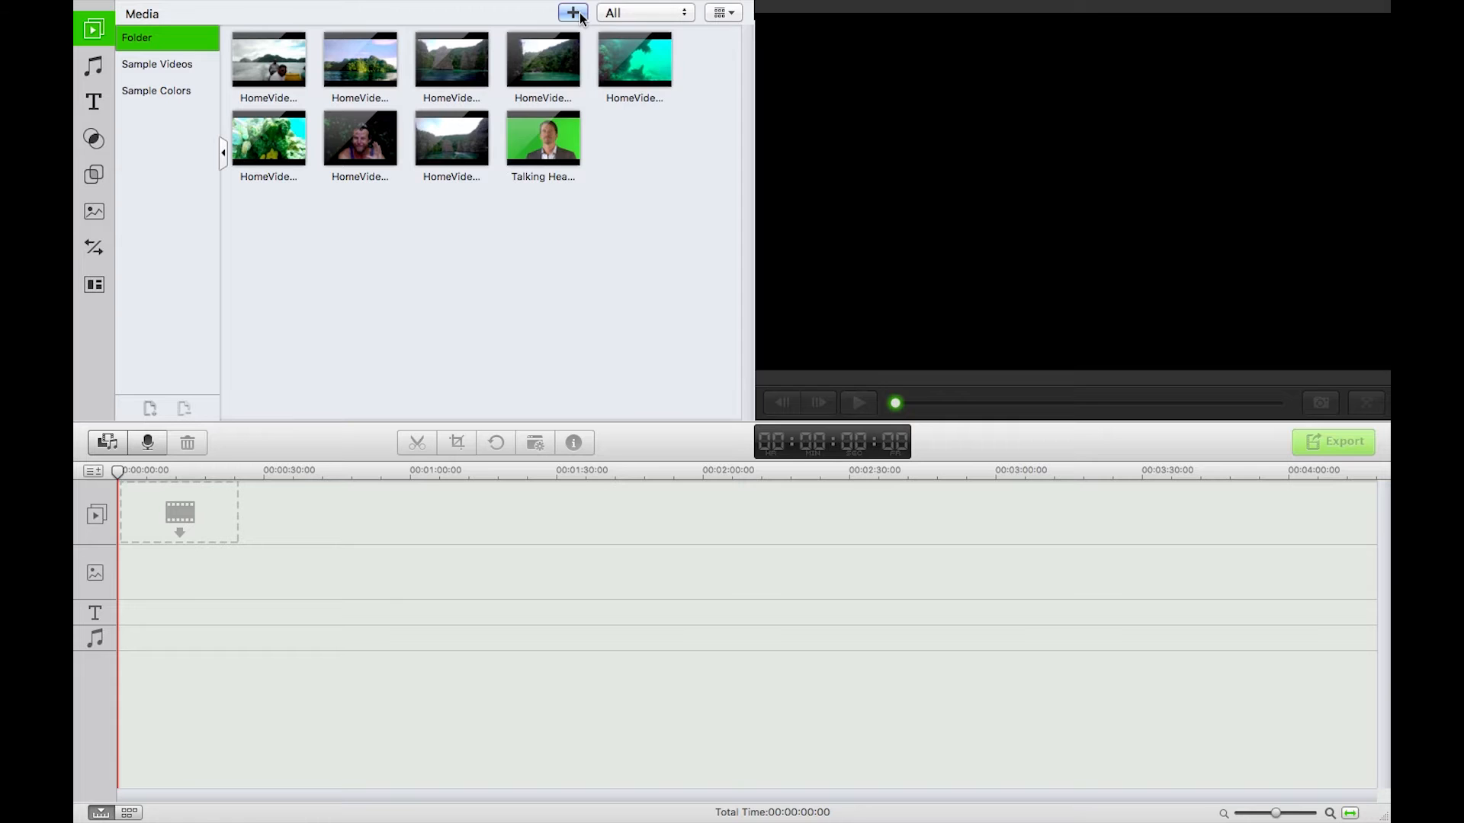
left_click(573, 12)
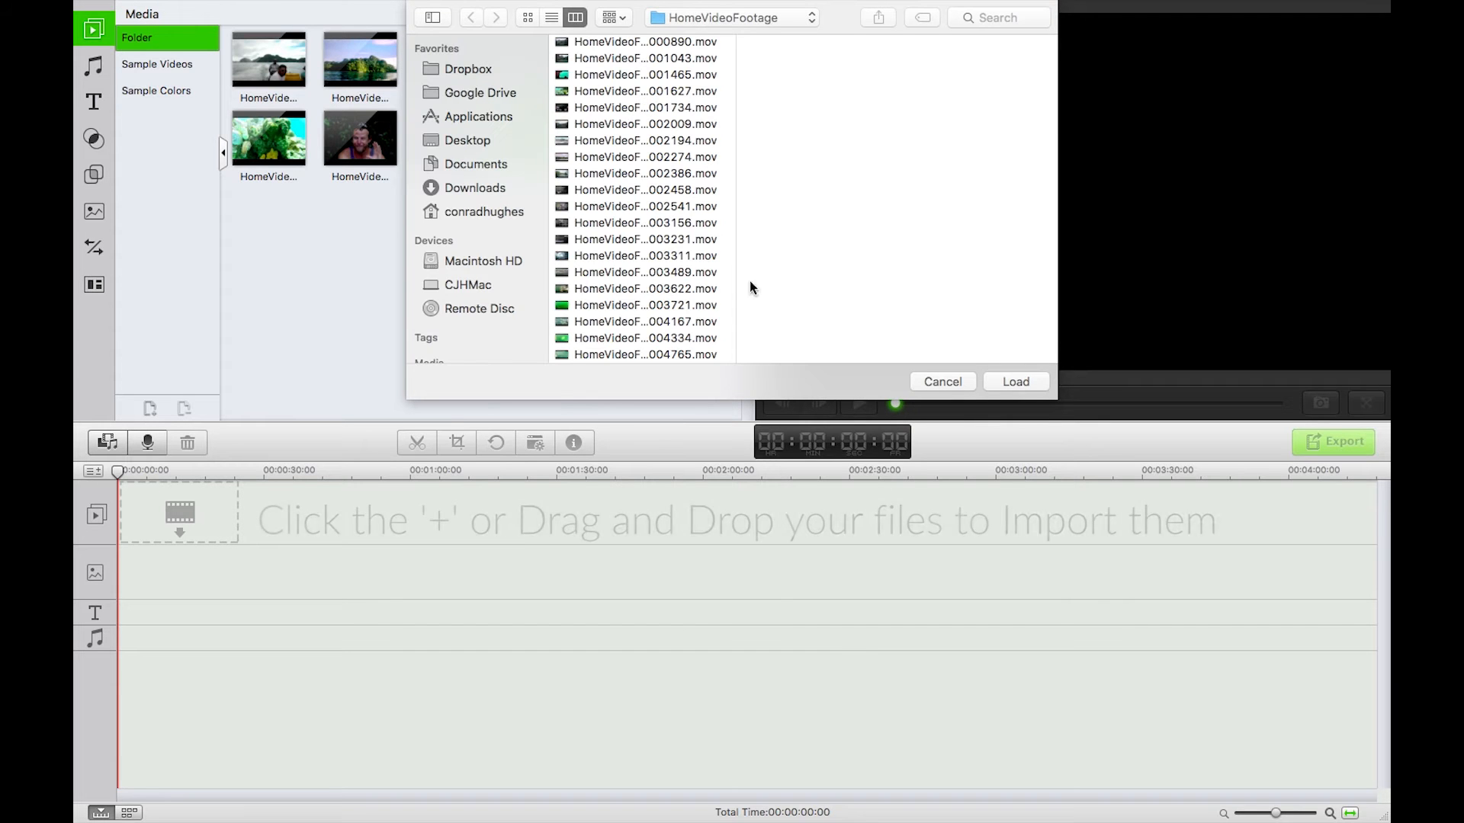
left_click(645, 173)
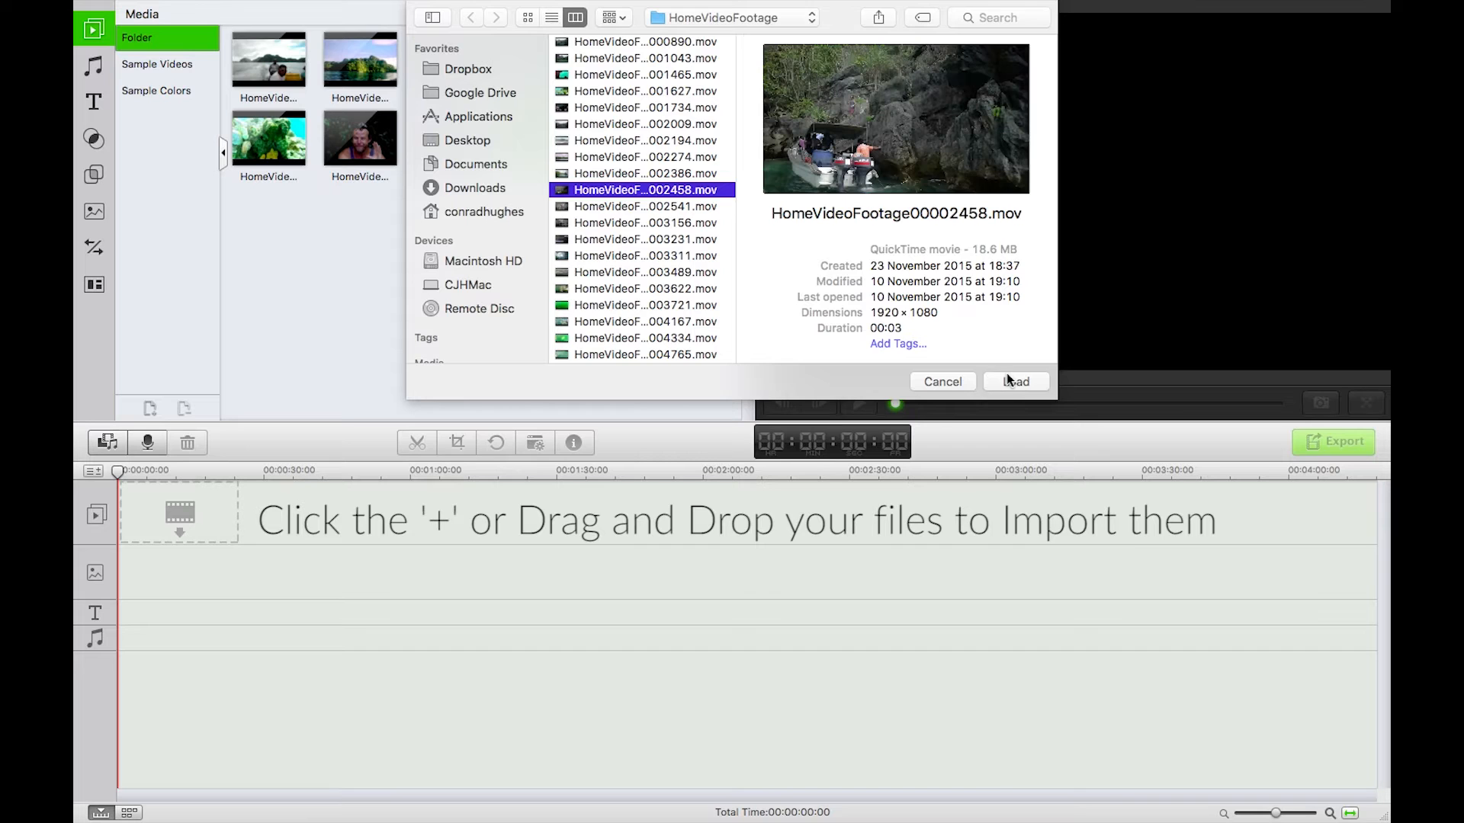
left_click(1016, 381)
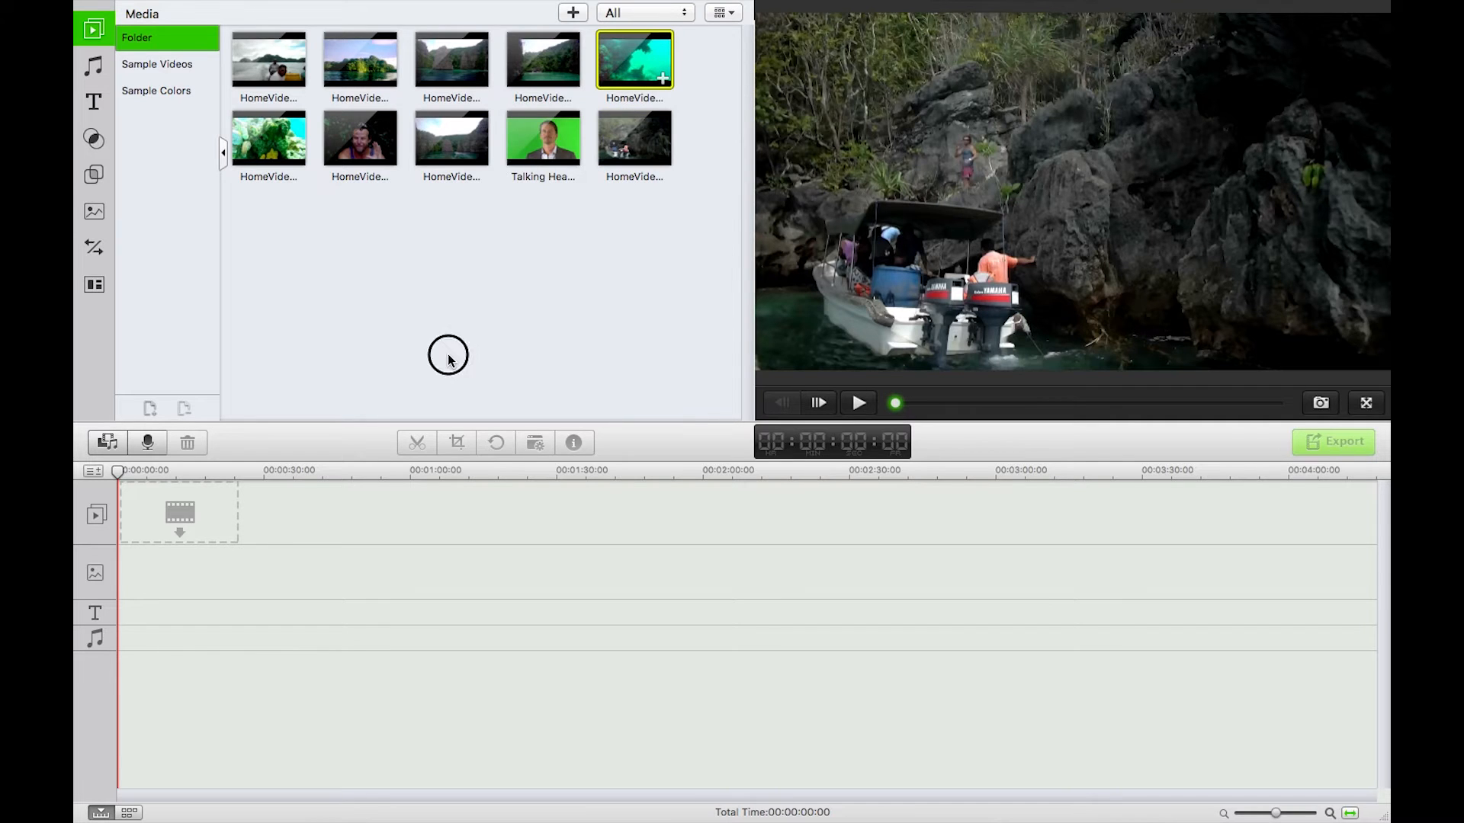
Place two underwater clips on the video track, about 11 seconds total, and preview Talking Heads.
left_click_drag(634, 61, 179, 512)
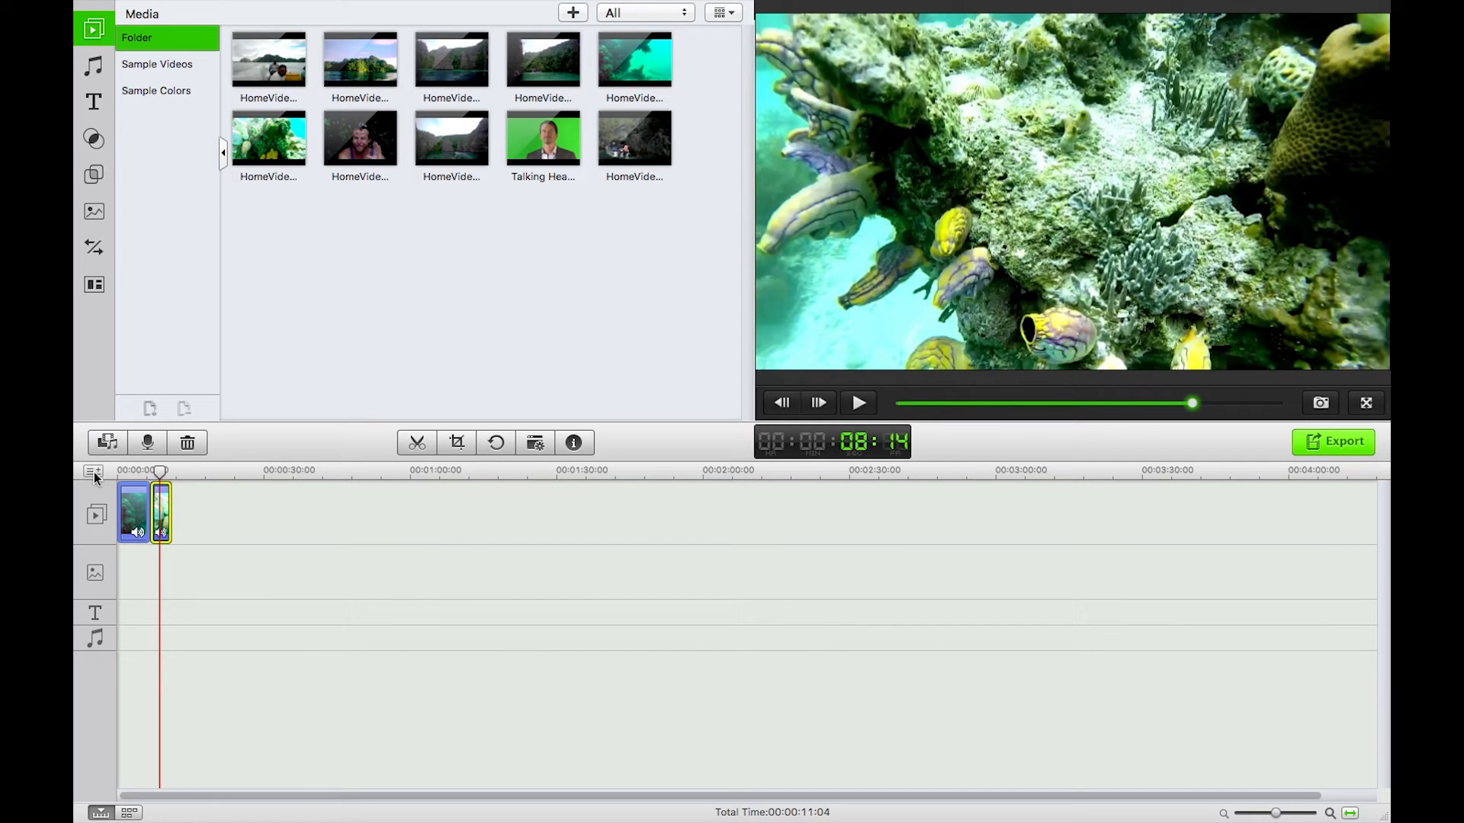
left_click(857, 402)
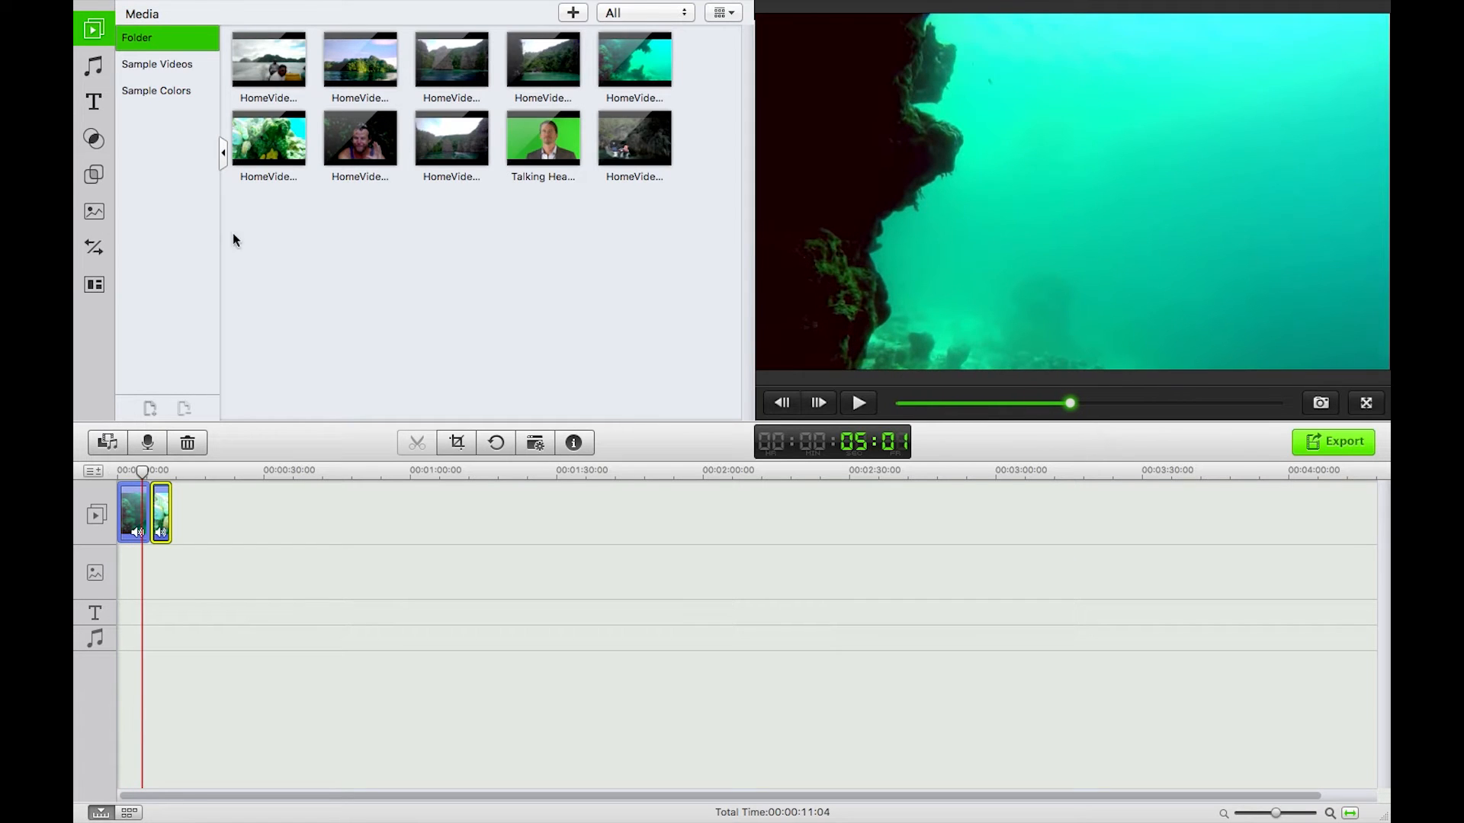
left_click_drag(542, 138, 345, 491)
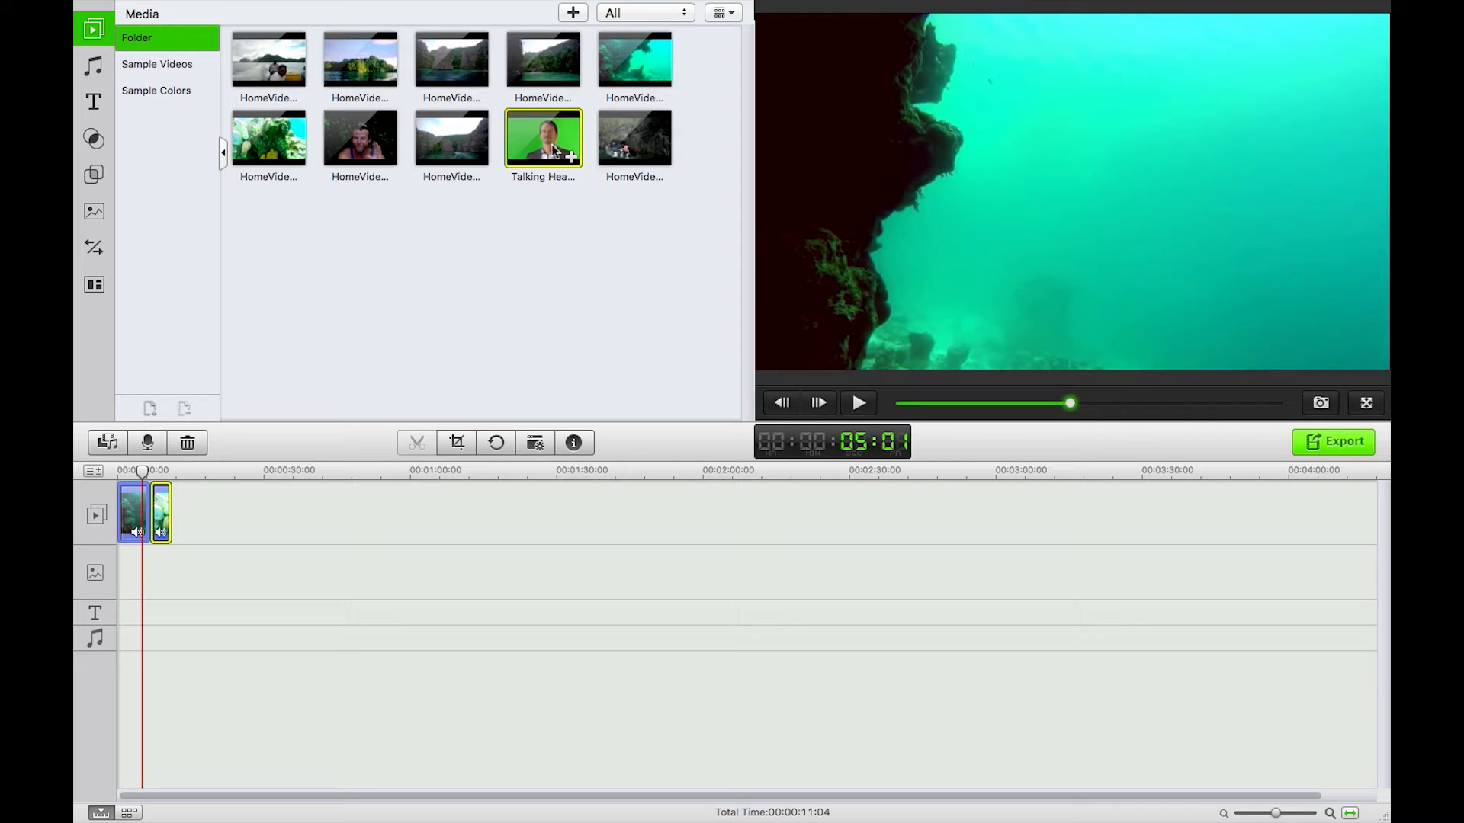
left_click(857, 403)
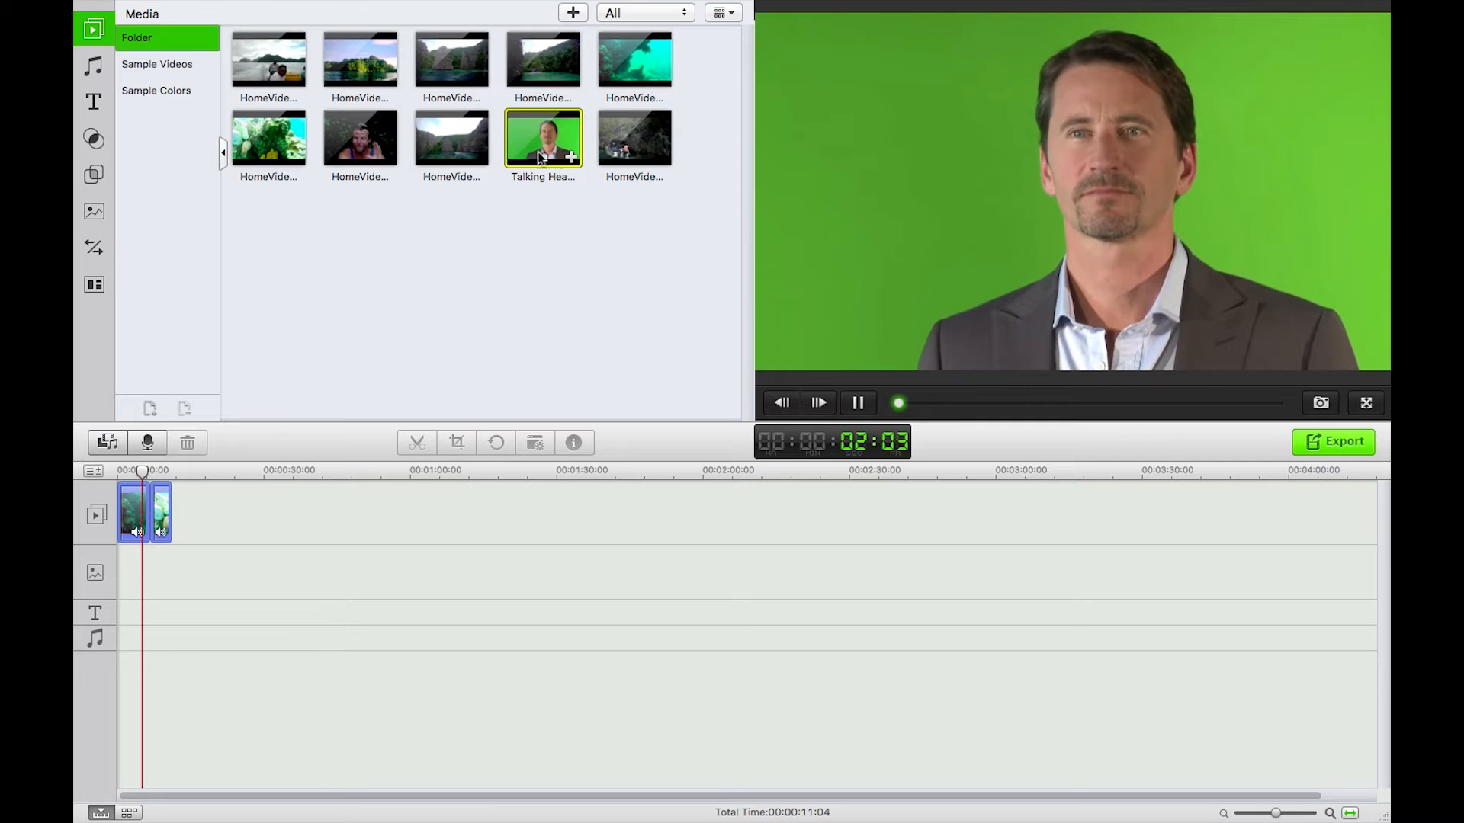
Add the Talking Heads clip to PiP and place the playhead near three seconds.
right_click(539, 140)
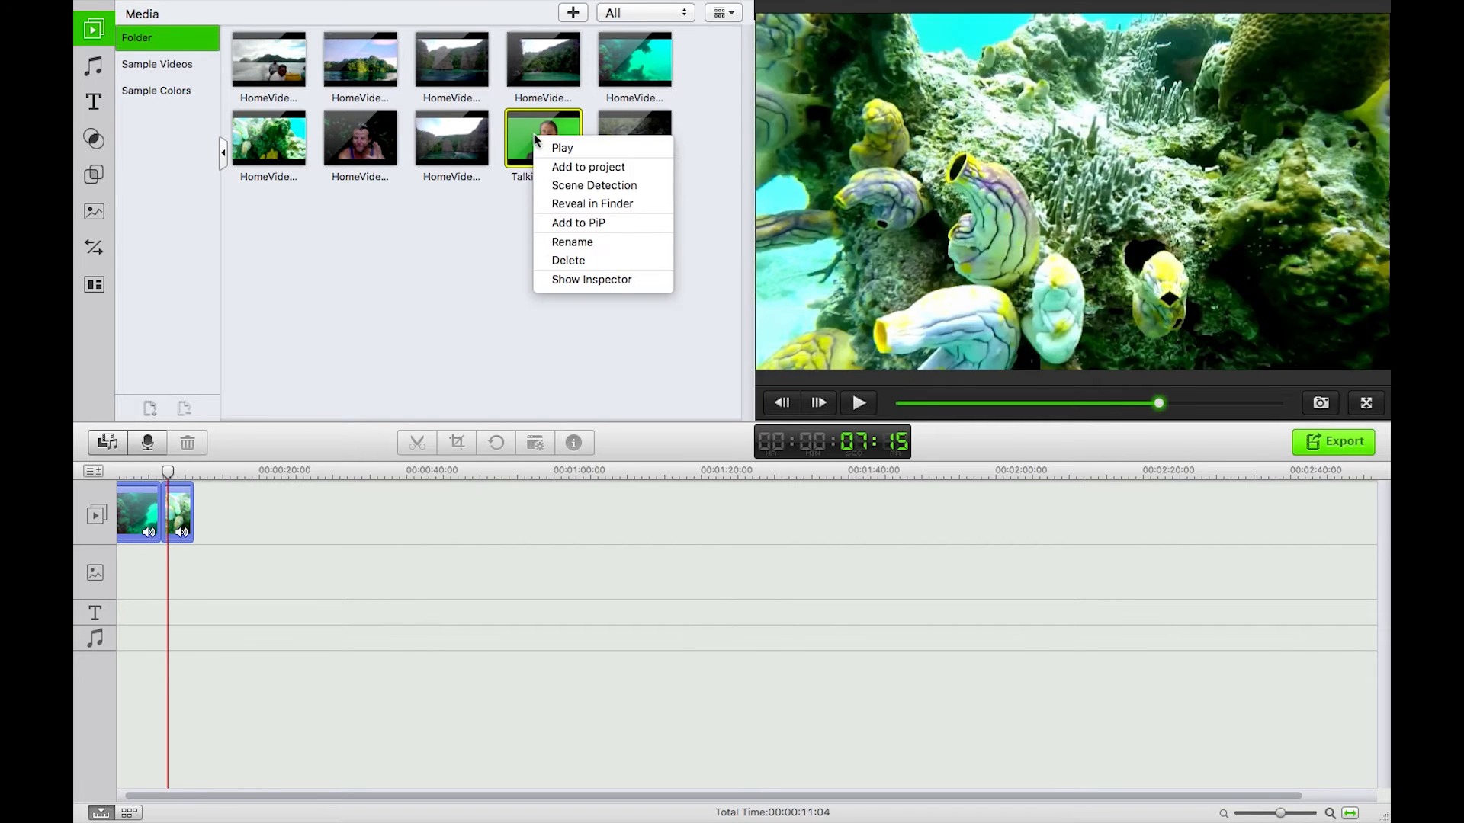
left_click(578, 222)
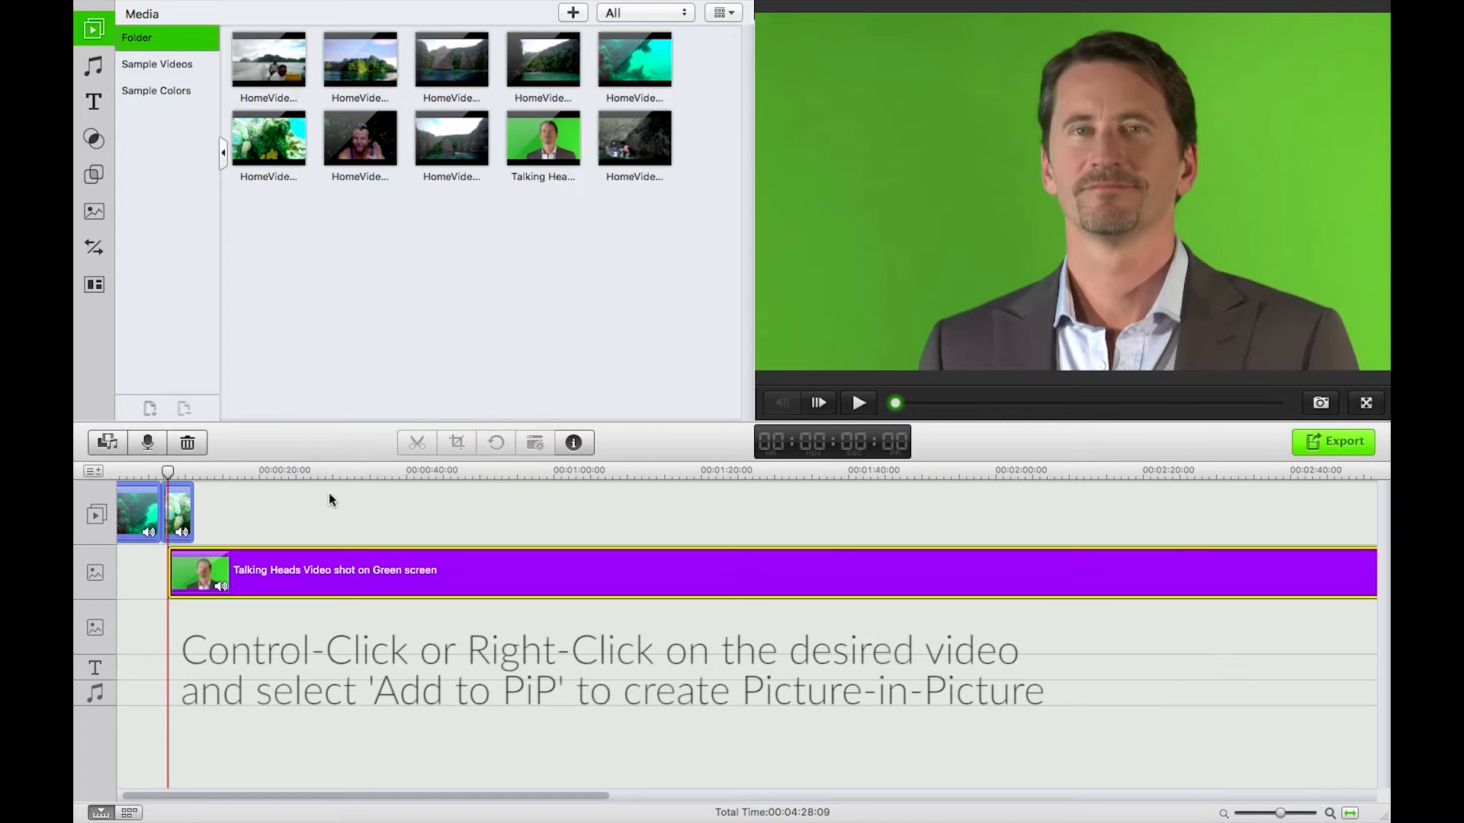
left_click(186, 580)
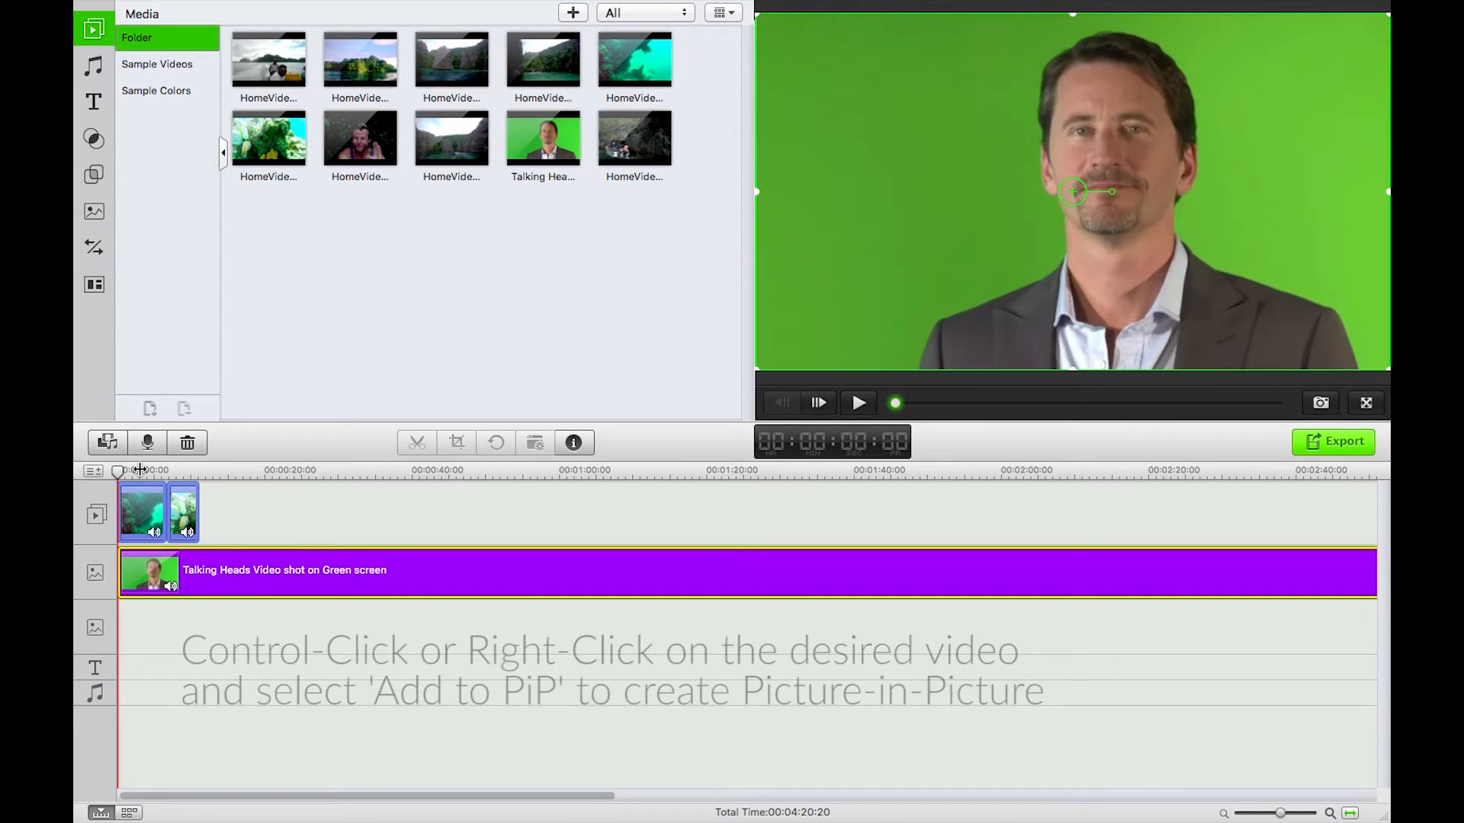
left_click(137, 471)
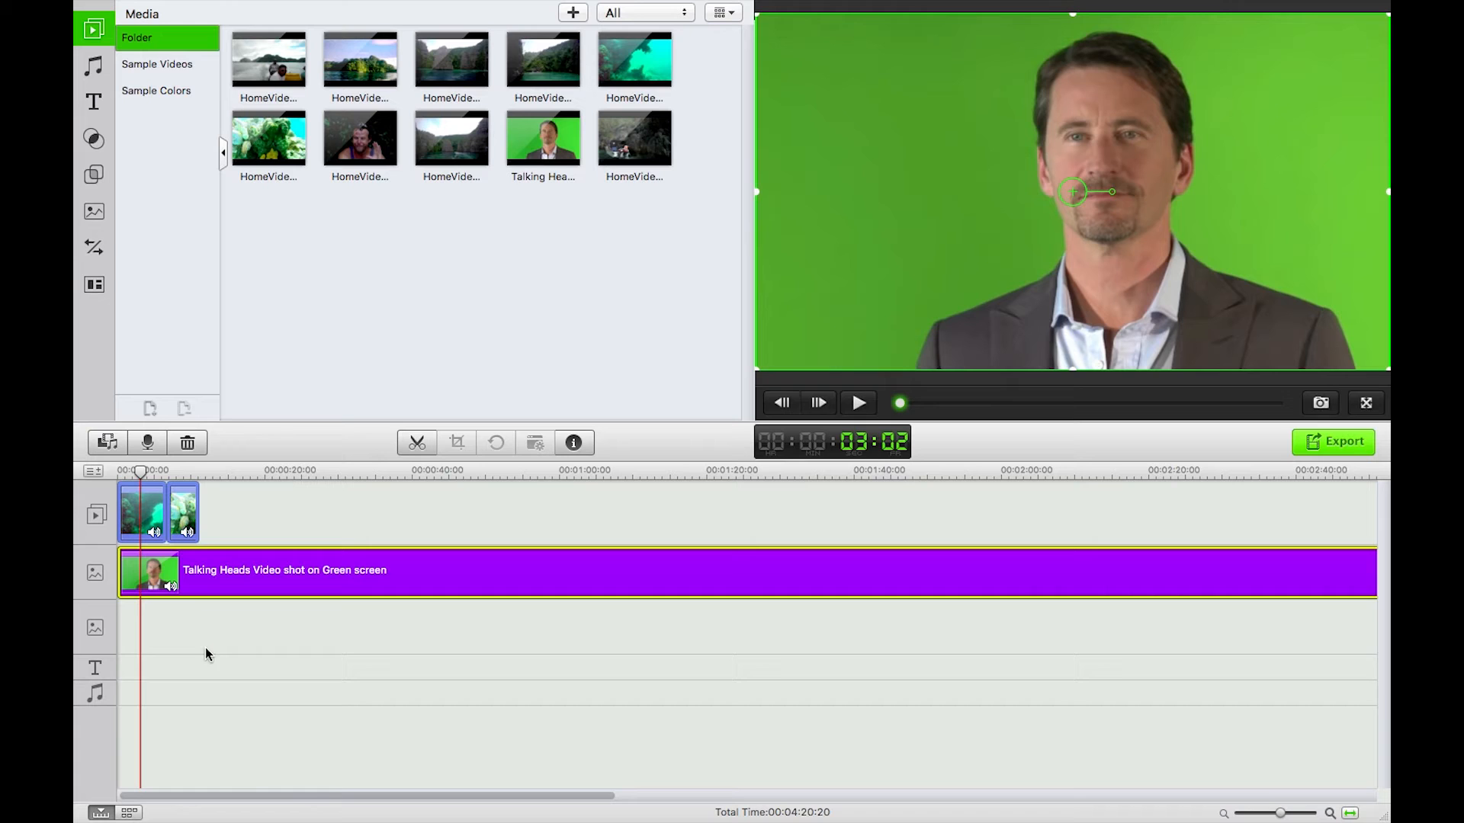
mouse_move(218, 603)
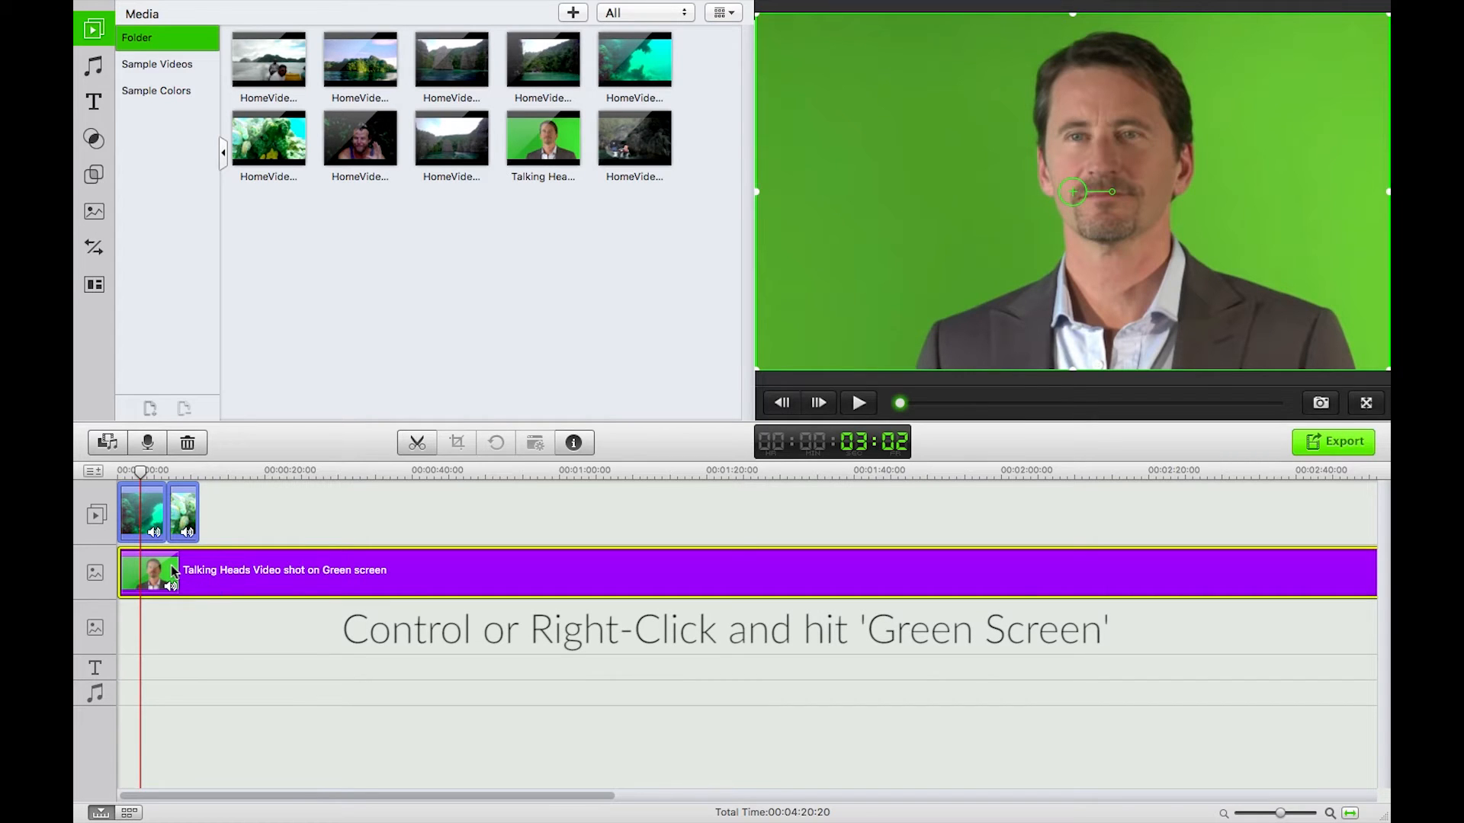
Open the PiP talking-head clip's Green Screen settings in the Element Inspector.
right_click(171, 572)
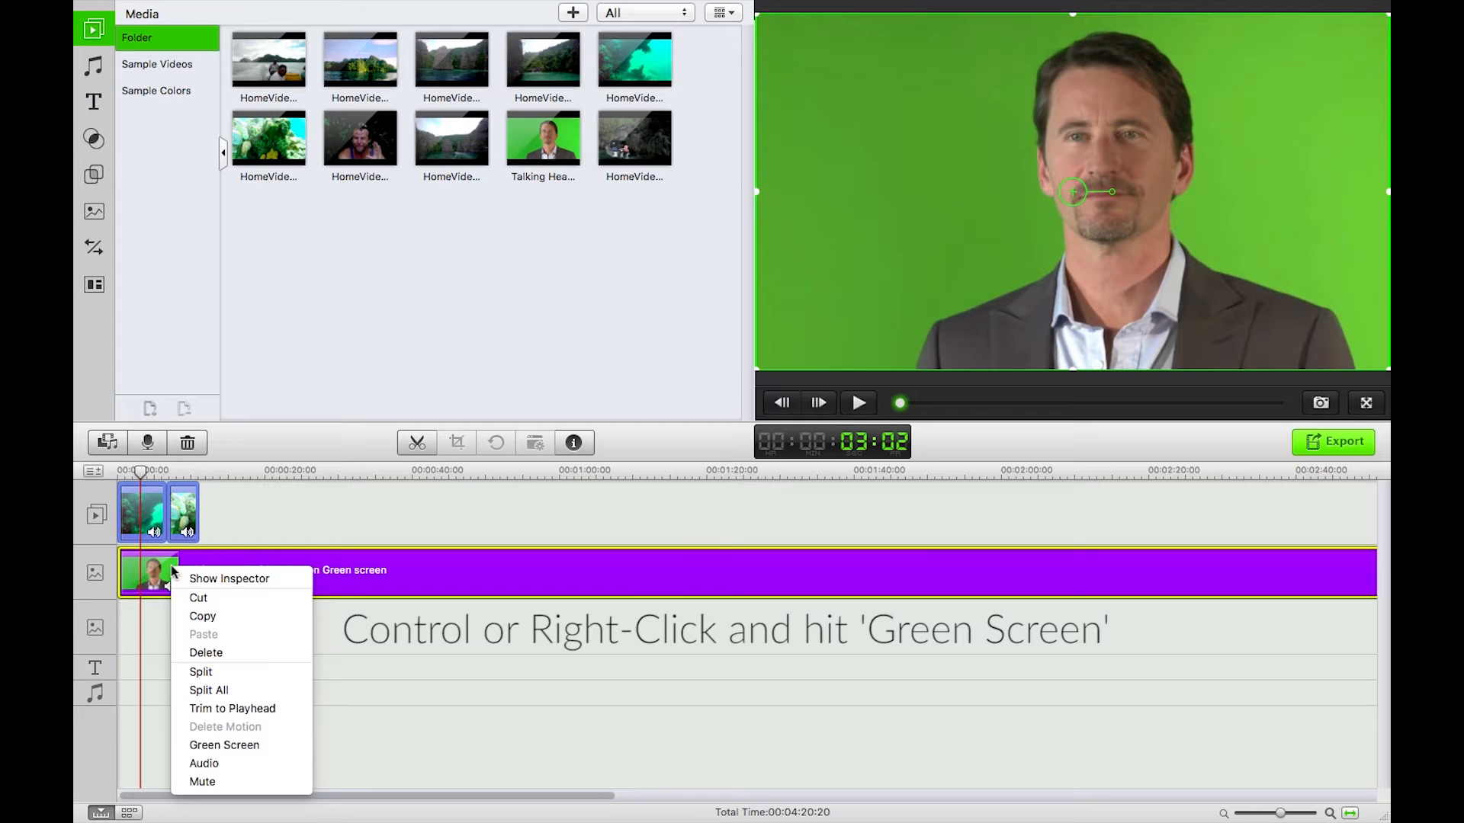
mouse_move(224, 745)
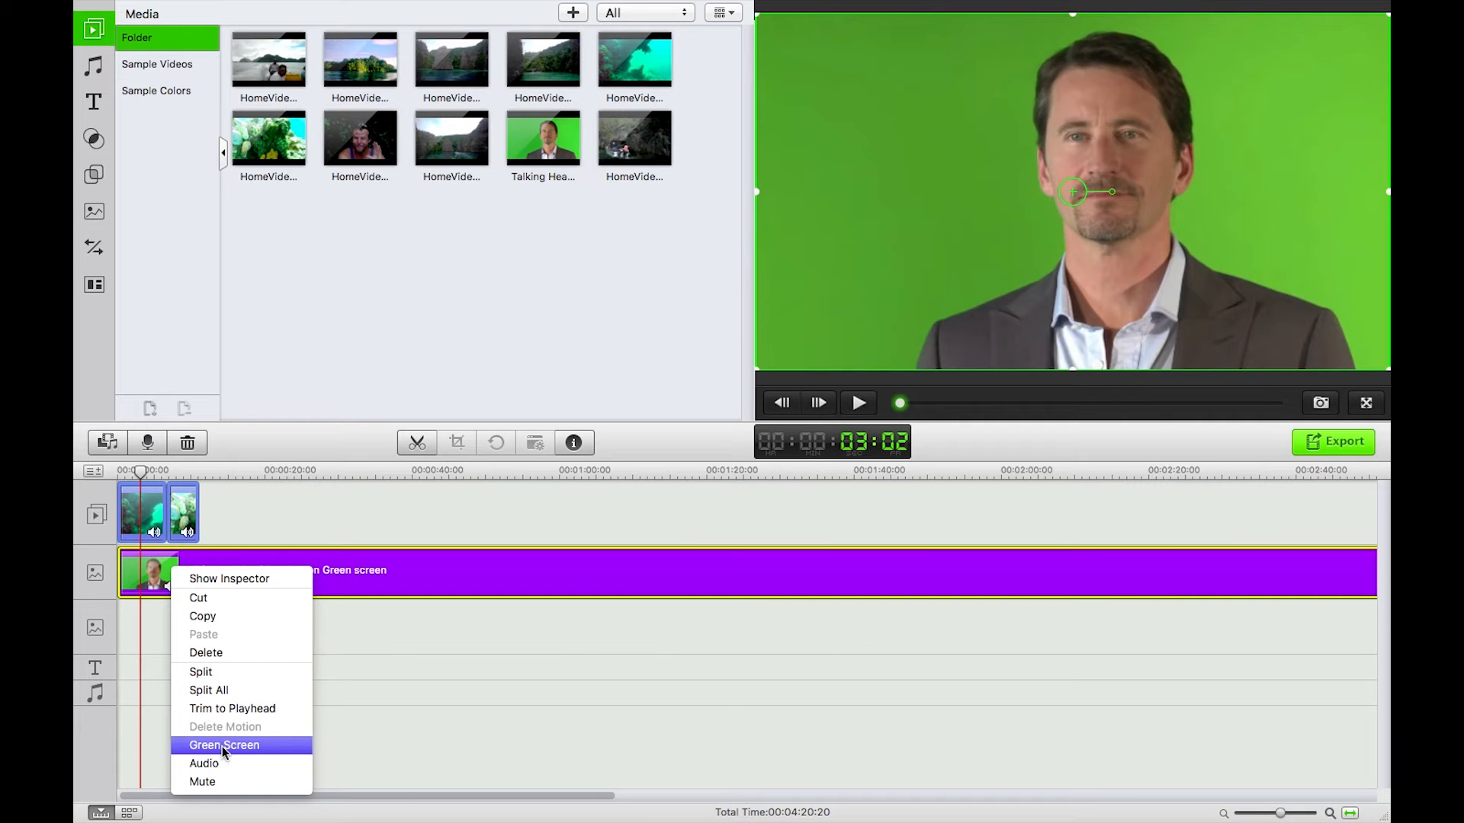
left_click(223, 745)
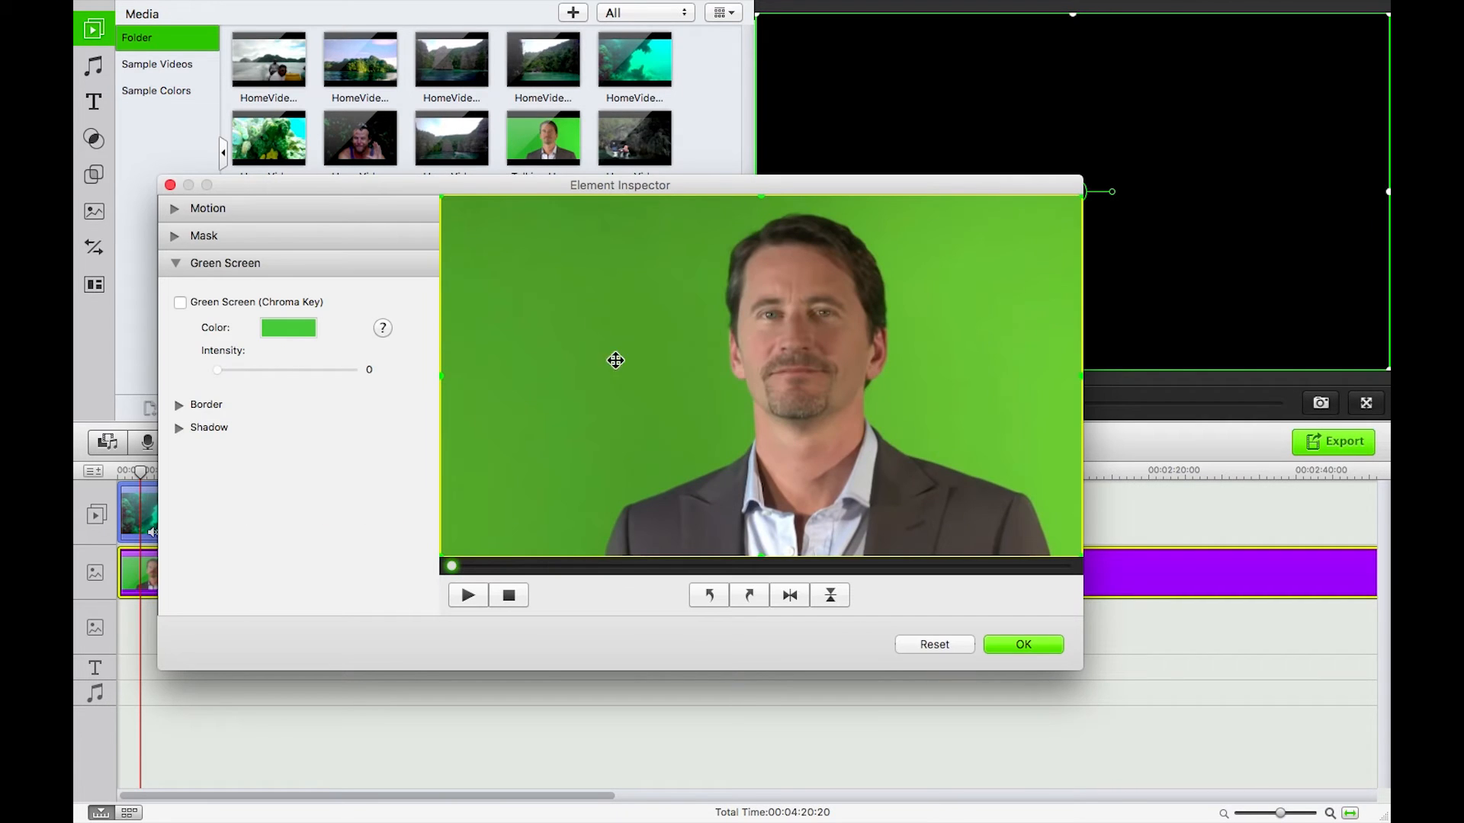
mouse_move(628, 269)
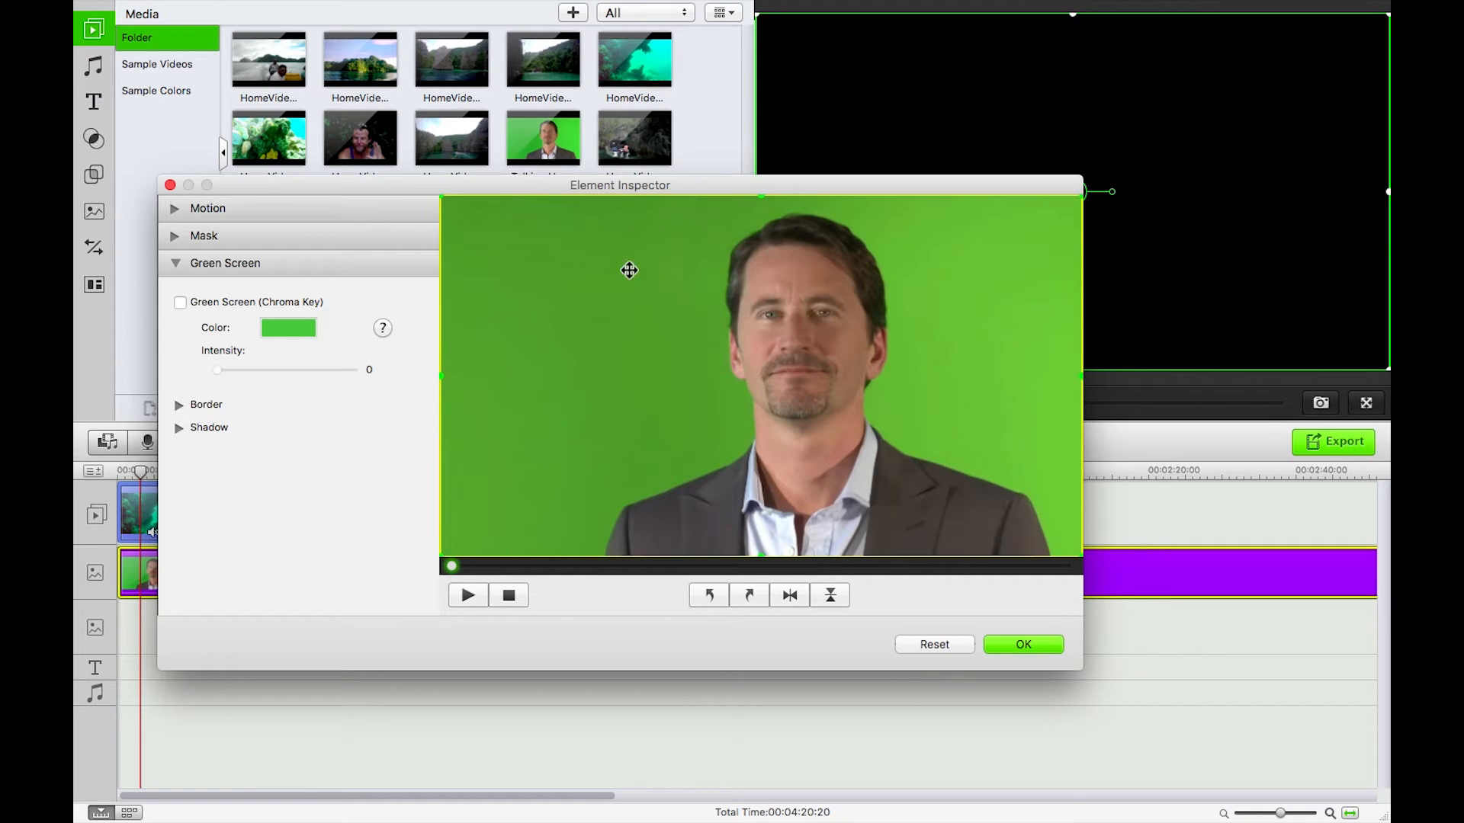
mouse_move(506, 335)
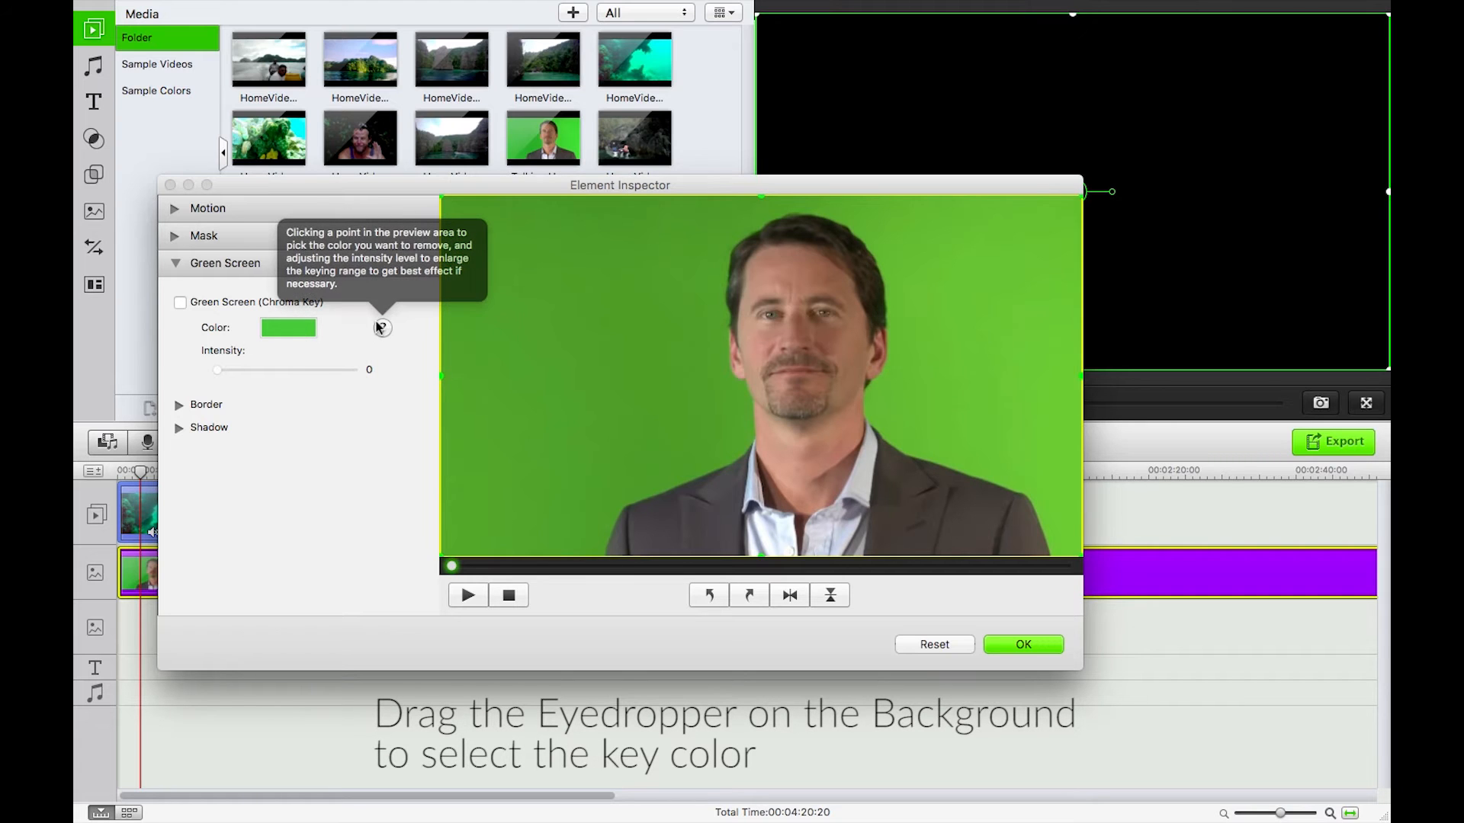
mouse_move(414, 283)
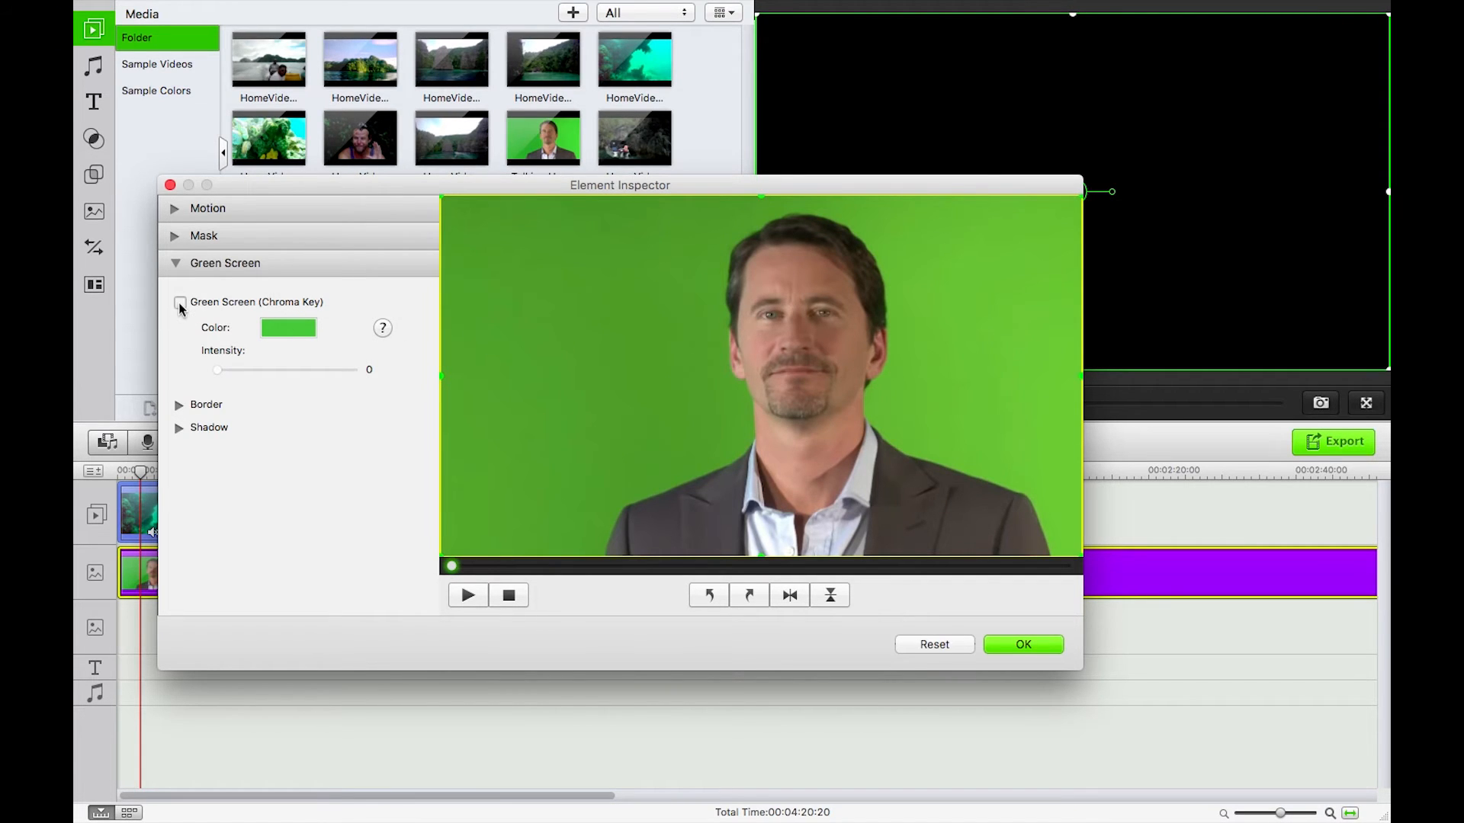
Enable chroma key and set Intensity to 35 after testing 100 and 0.
left_click(180, 302)
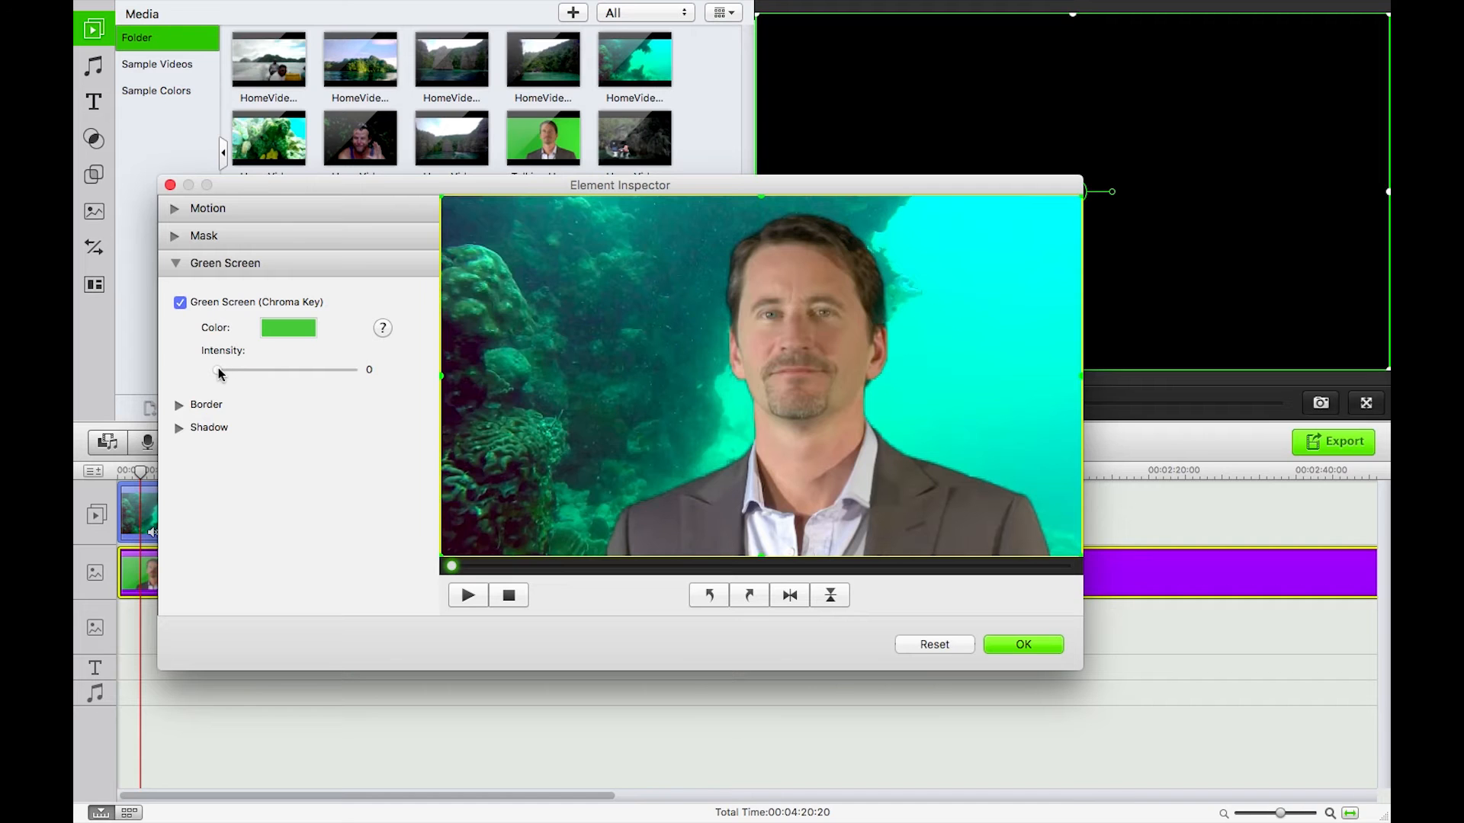
left_click_drag(216, 371, 353, 370)
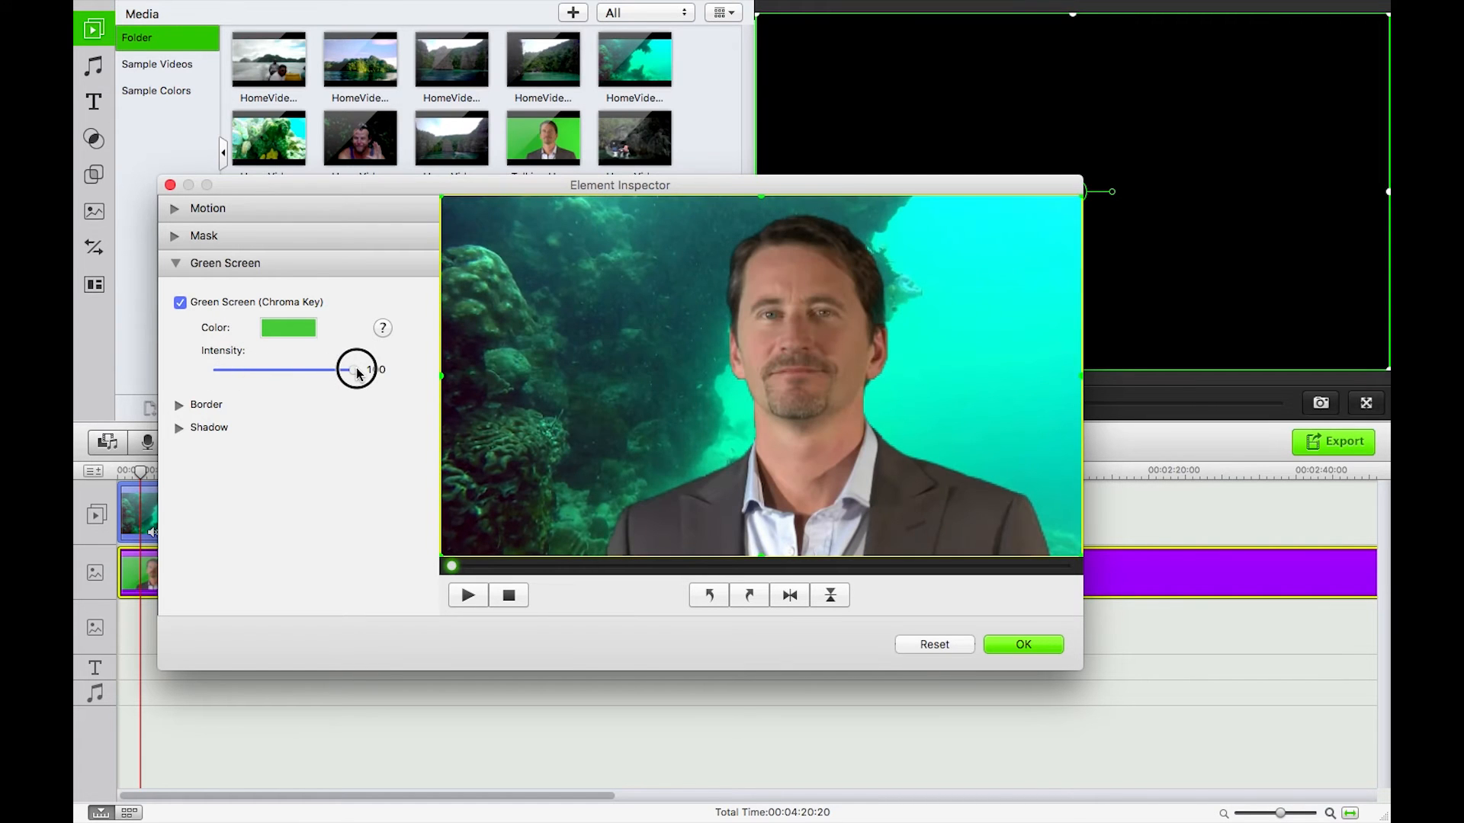
left_click_drag(354, 369, 215, 369)
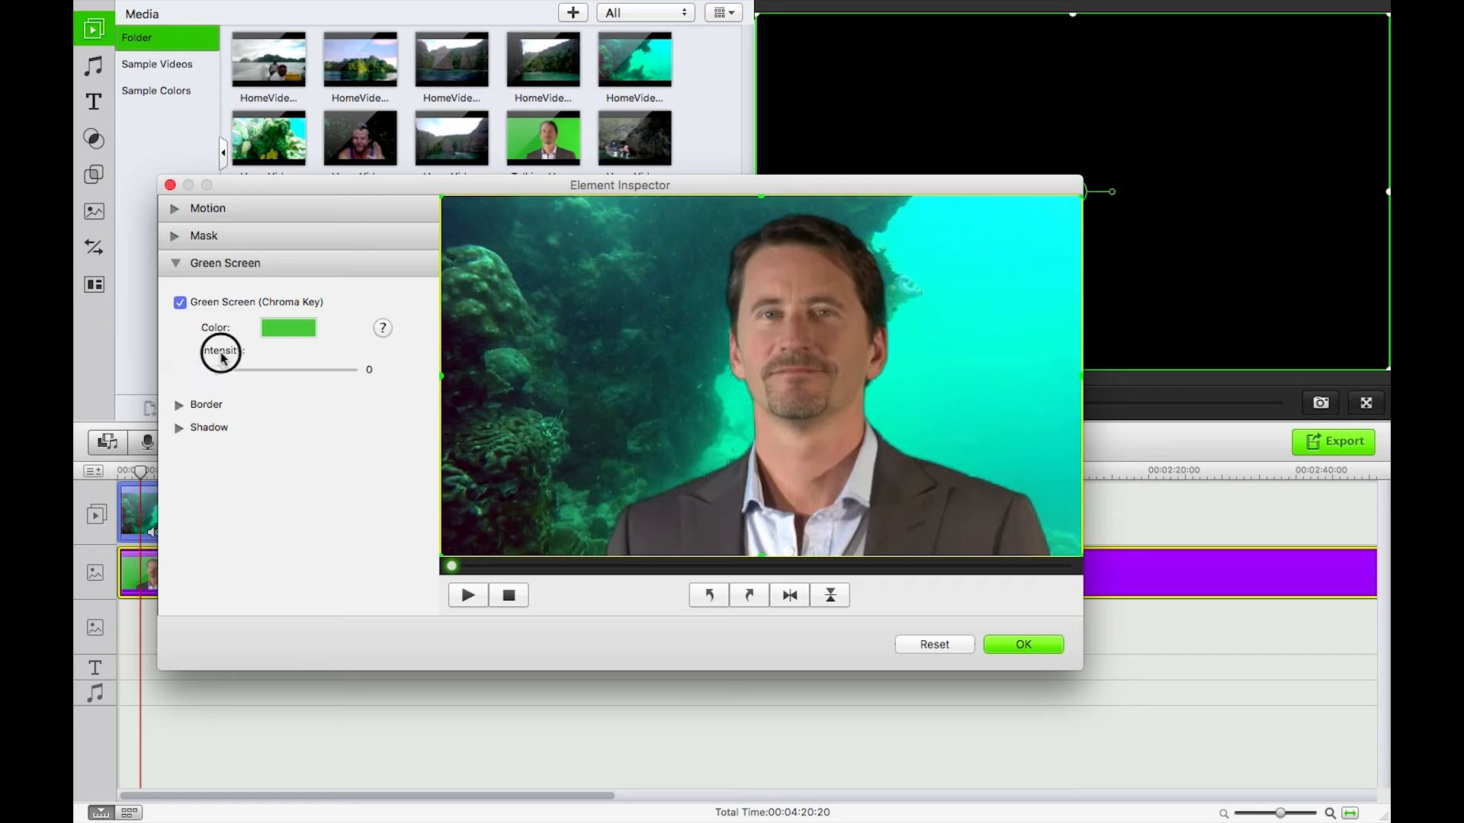
left_click_drag(215, 369, 266, 369)
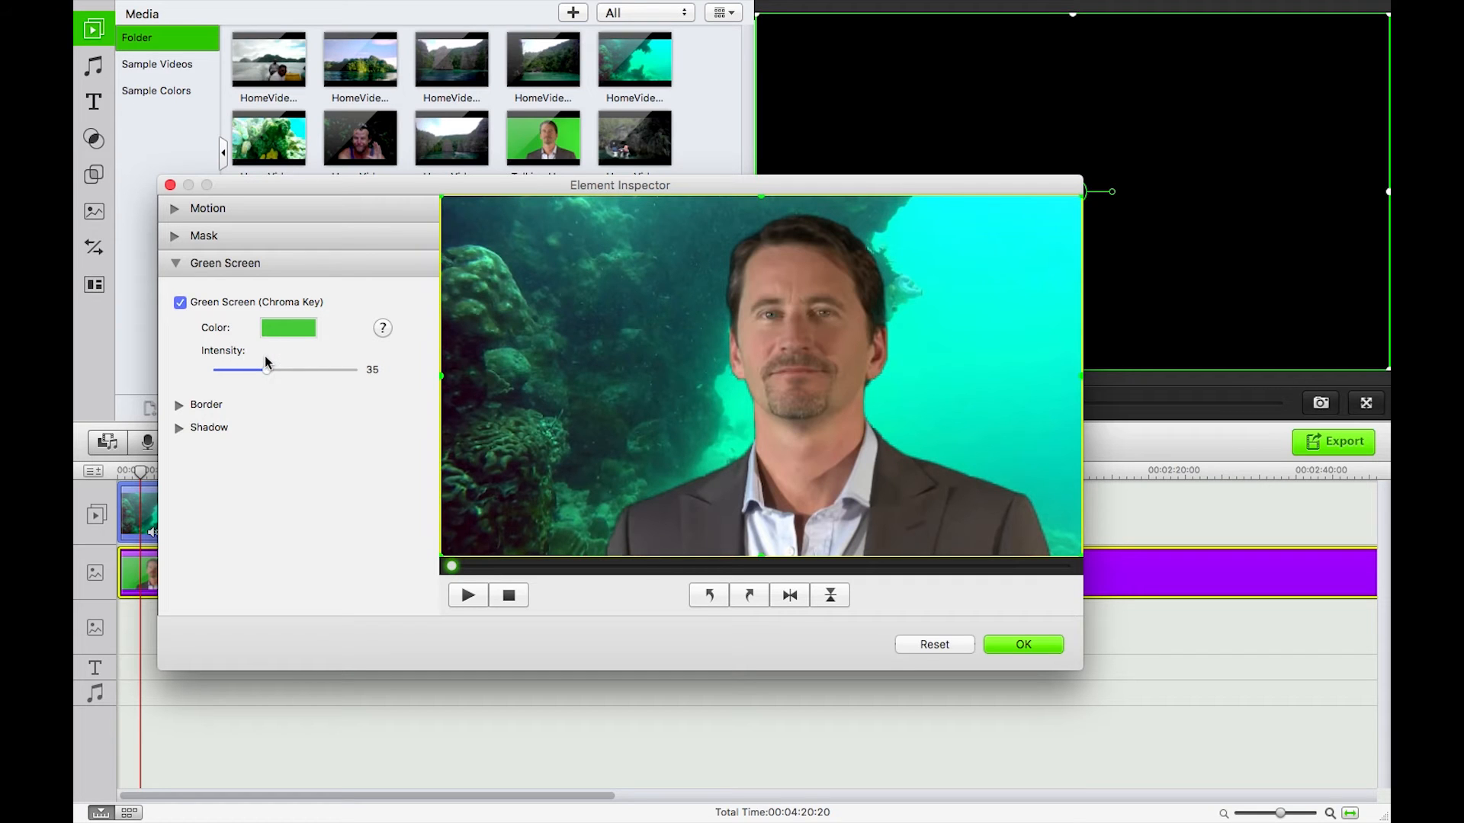
mouse_move(187, 421)
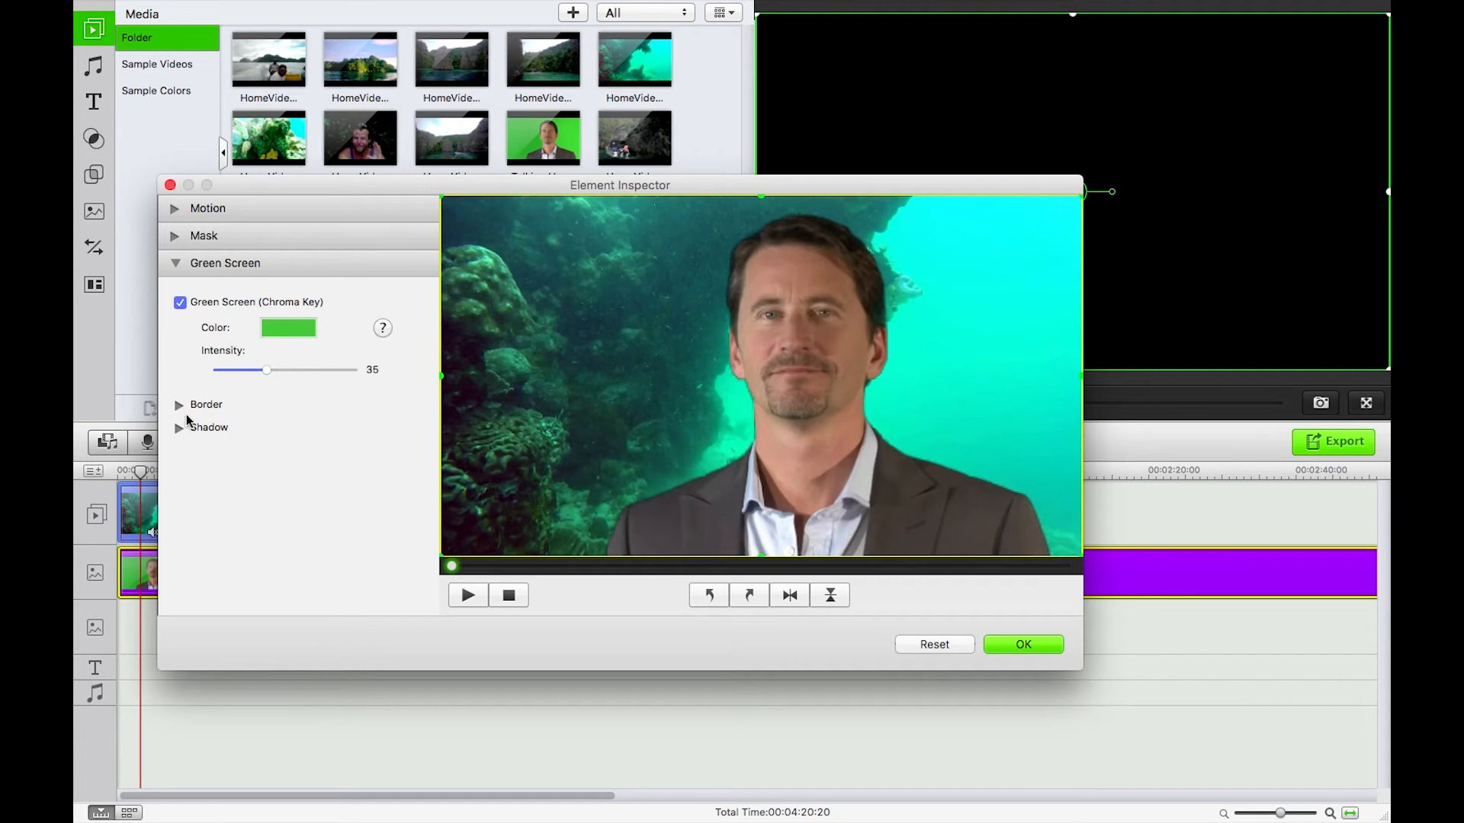
Try a Gradient Border on the talking head, then revert to No Border.
left_click(179, 405)
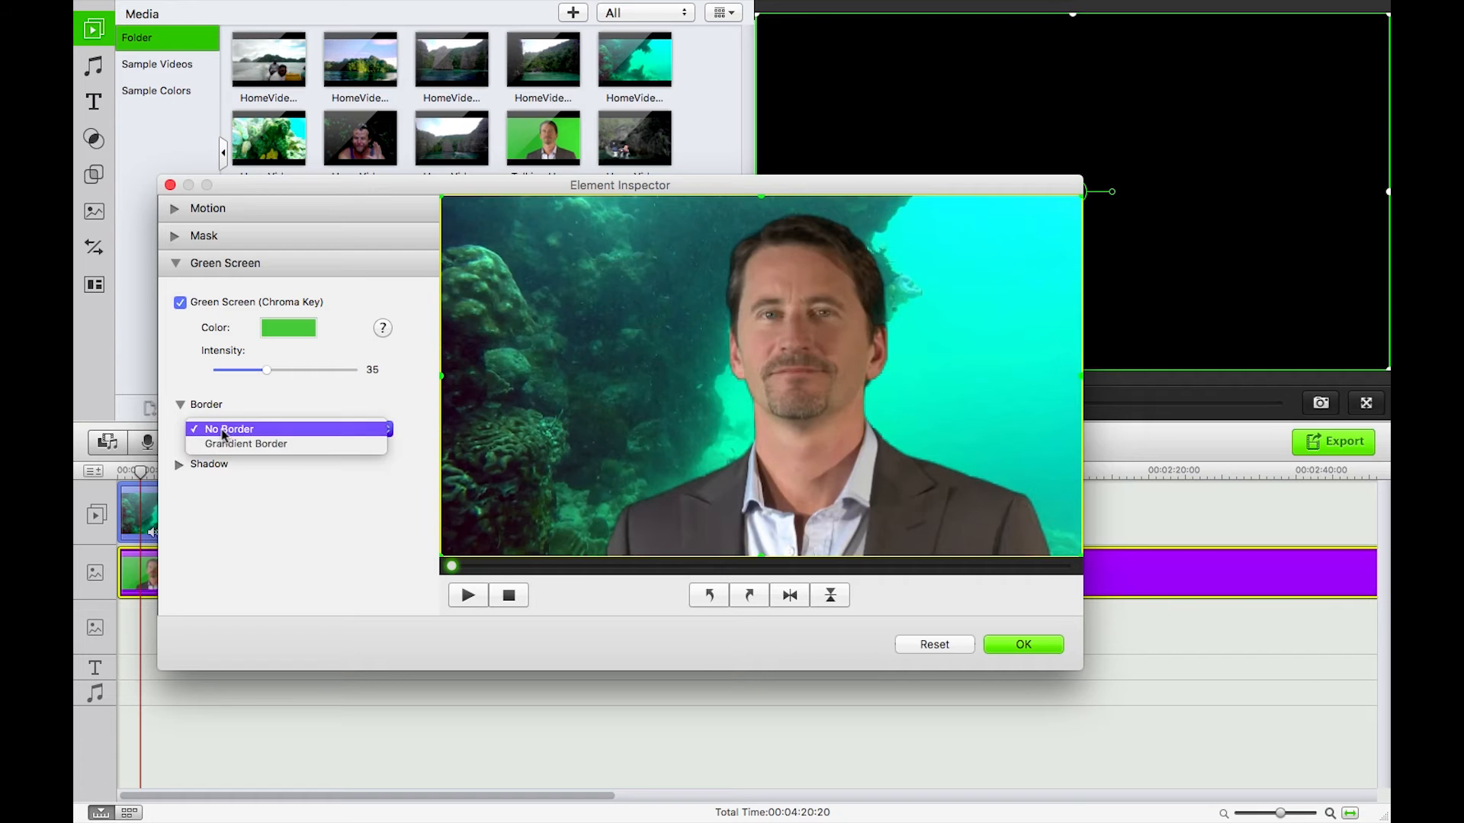
left_click(246, 443)
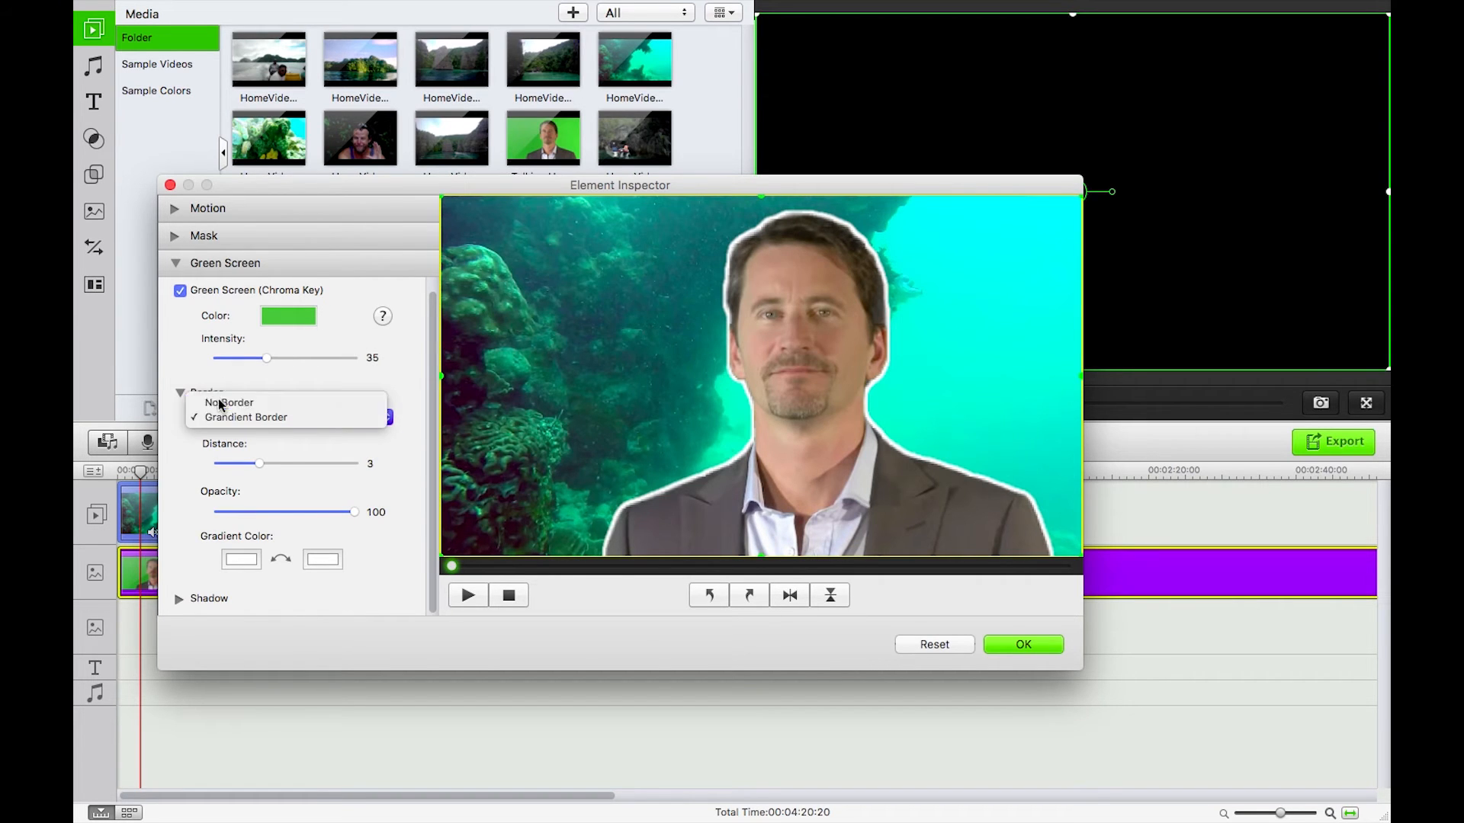
left_click(227, 403)
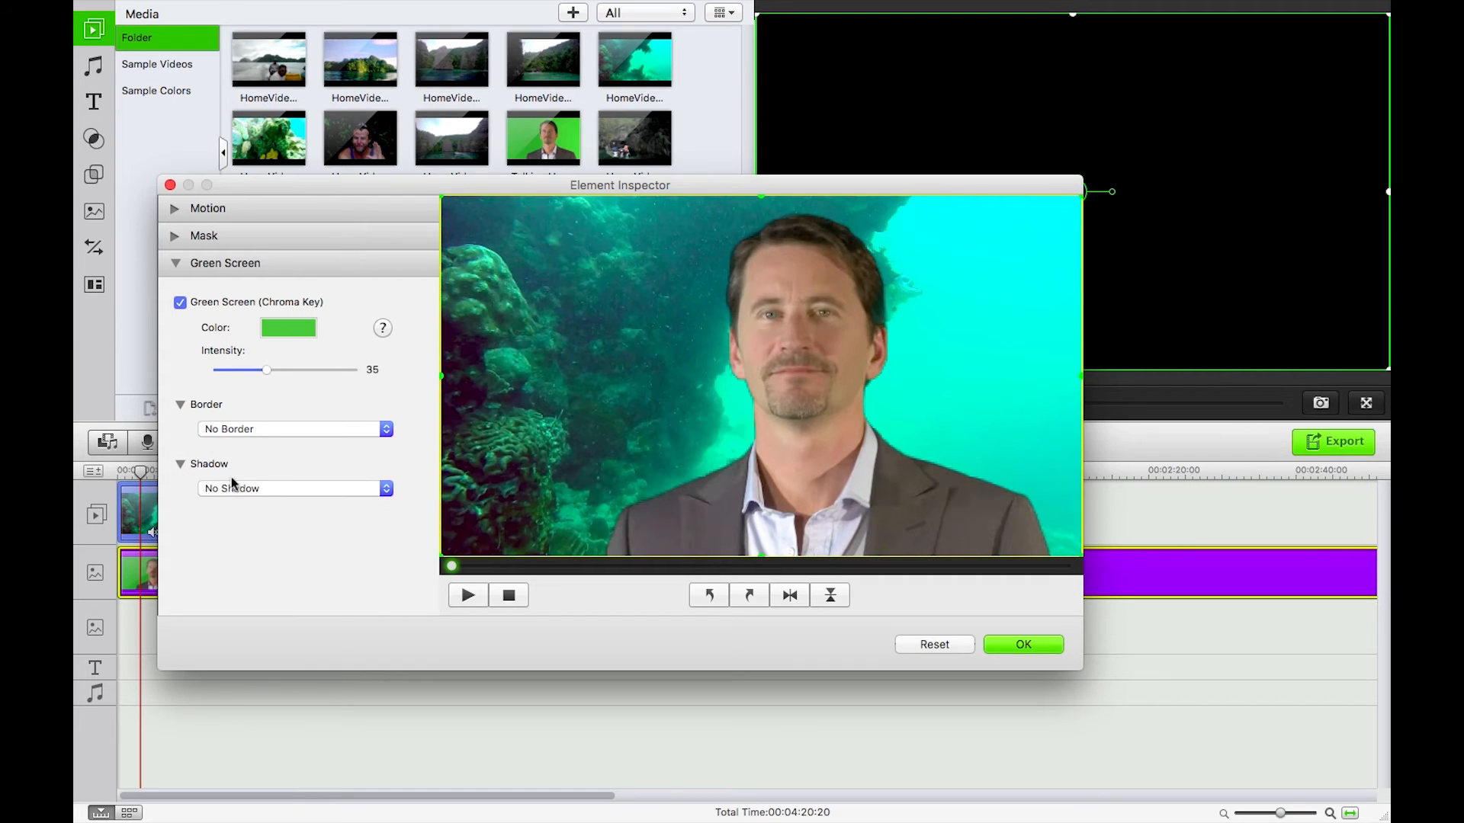
Try a Drop Shadow, revert to No Shadow, and expand the Mask section.
left_click(293, 489)
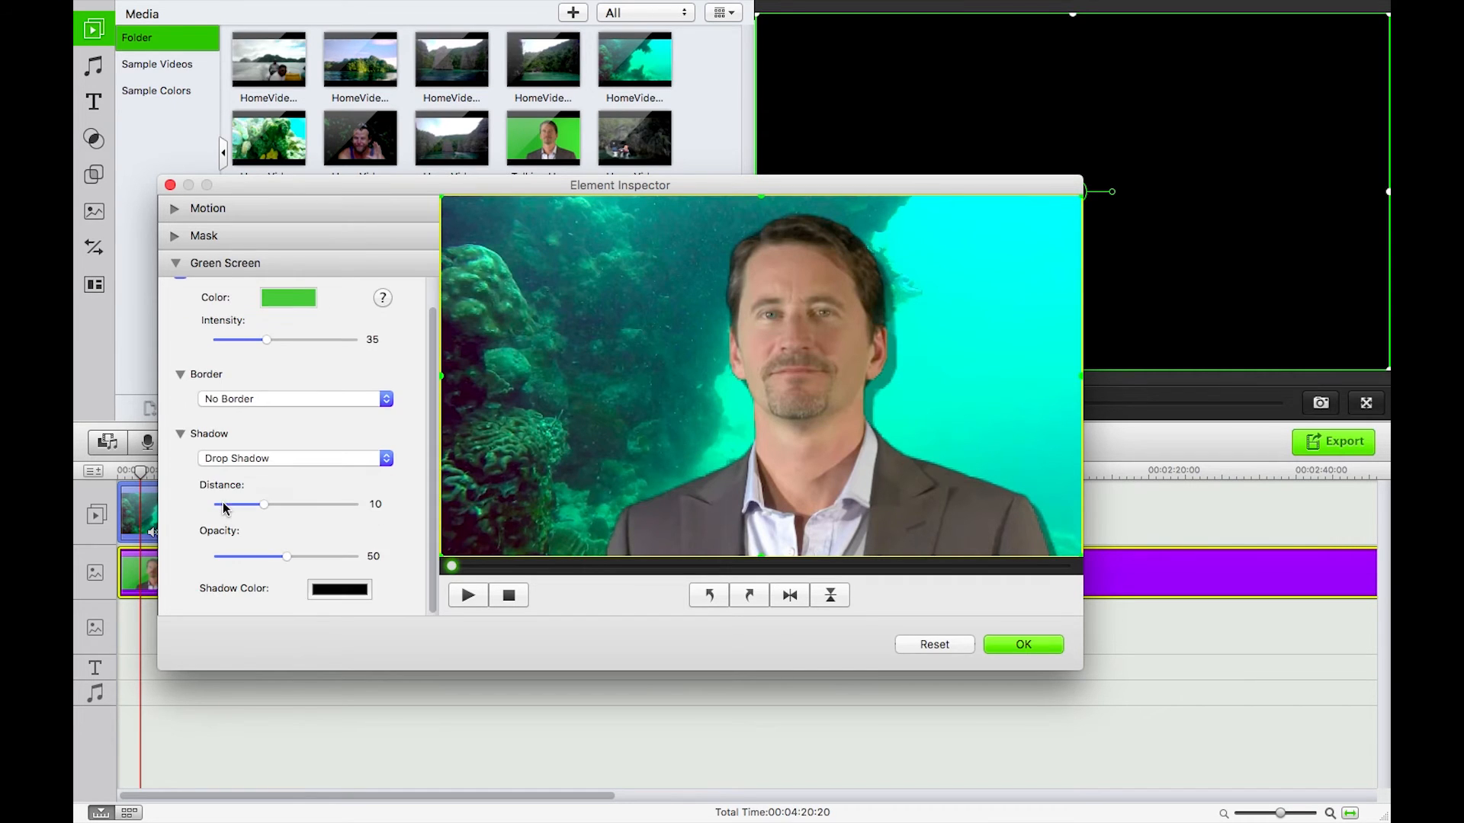
left_click(294, 458)
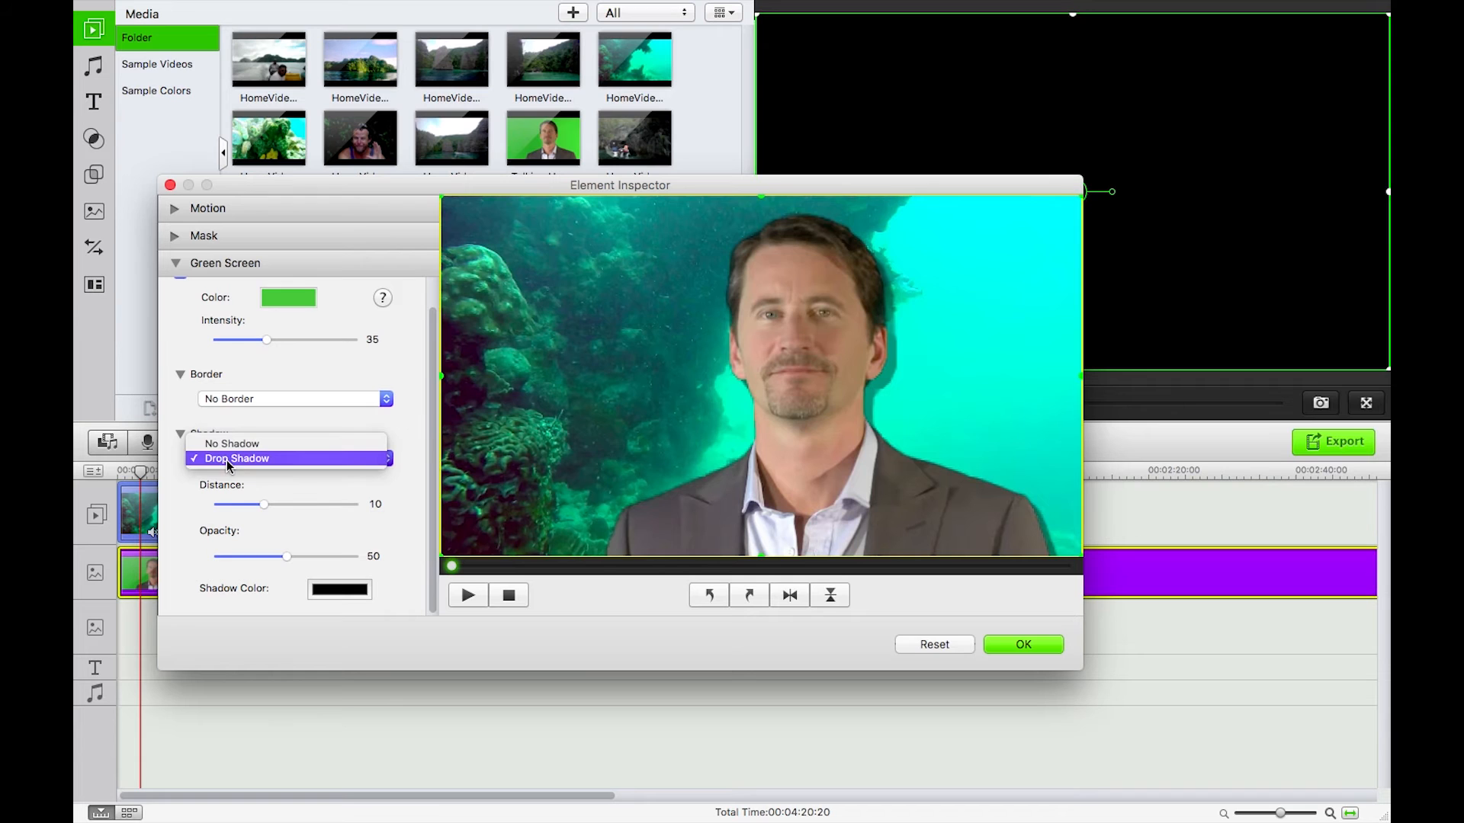
left_click(231, 443)
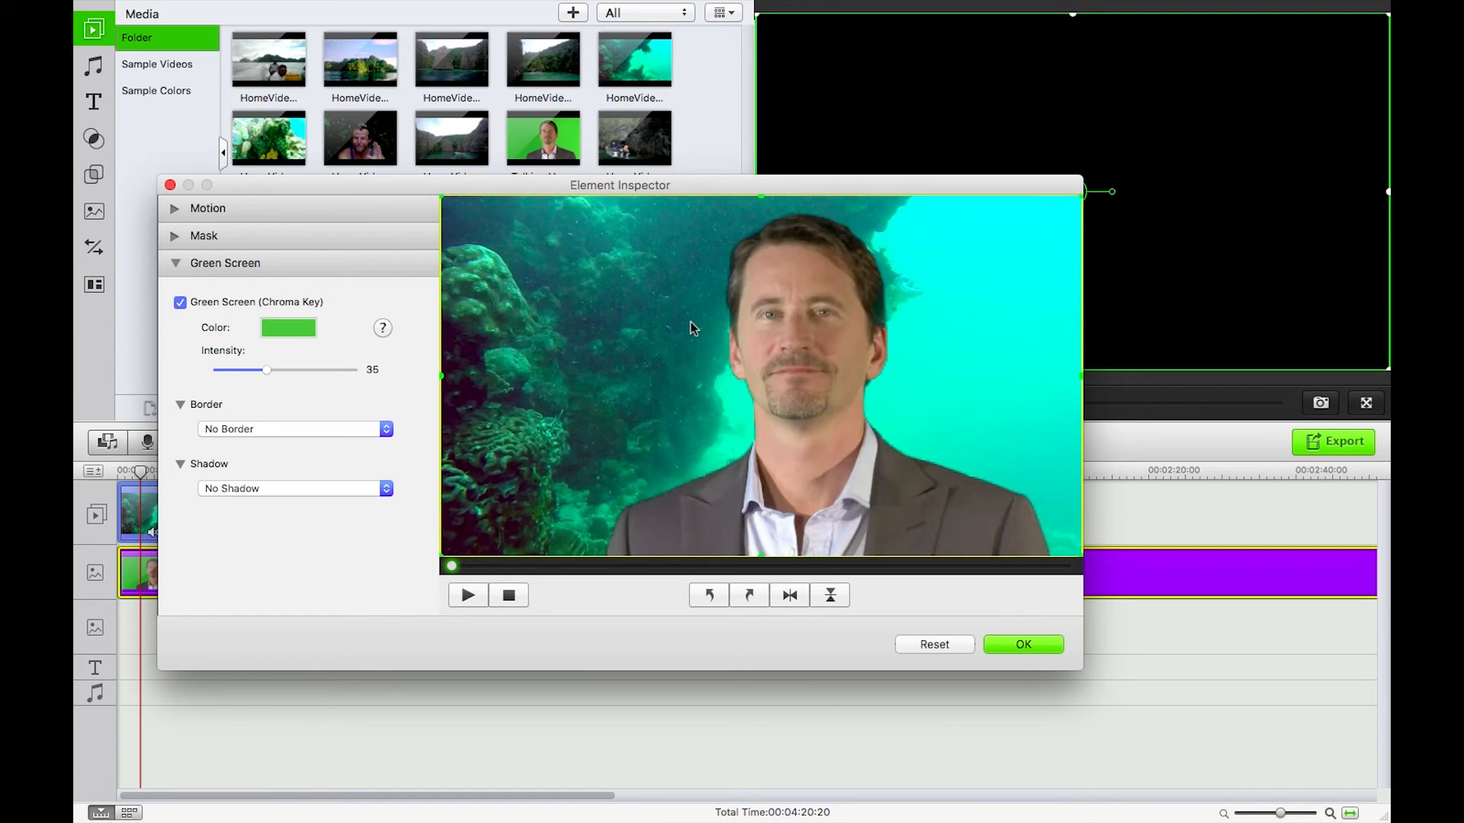
left_click(176, 235)
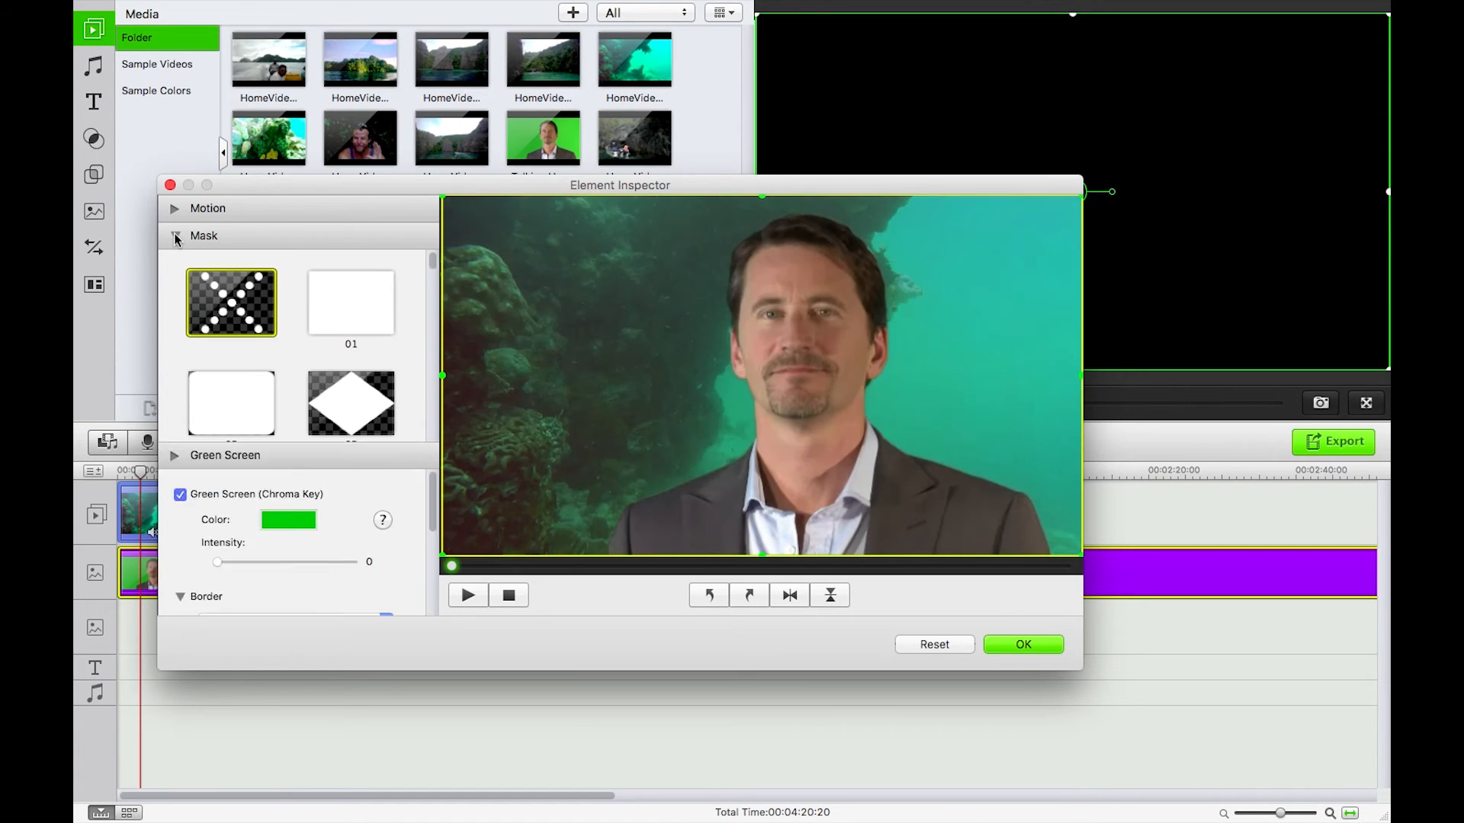
Apply the diamond mask 03 after trying mask 01, and set keying Intensity to 100.
left_click(351, 302)
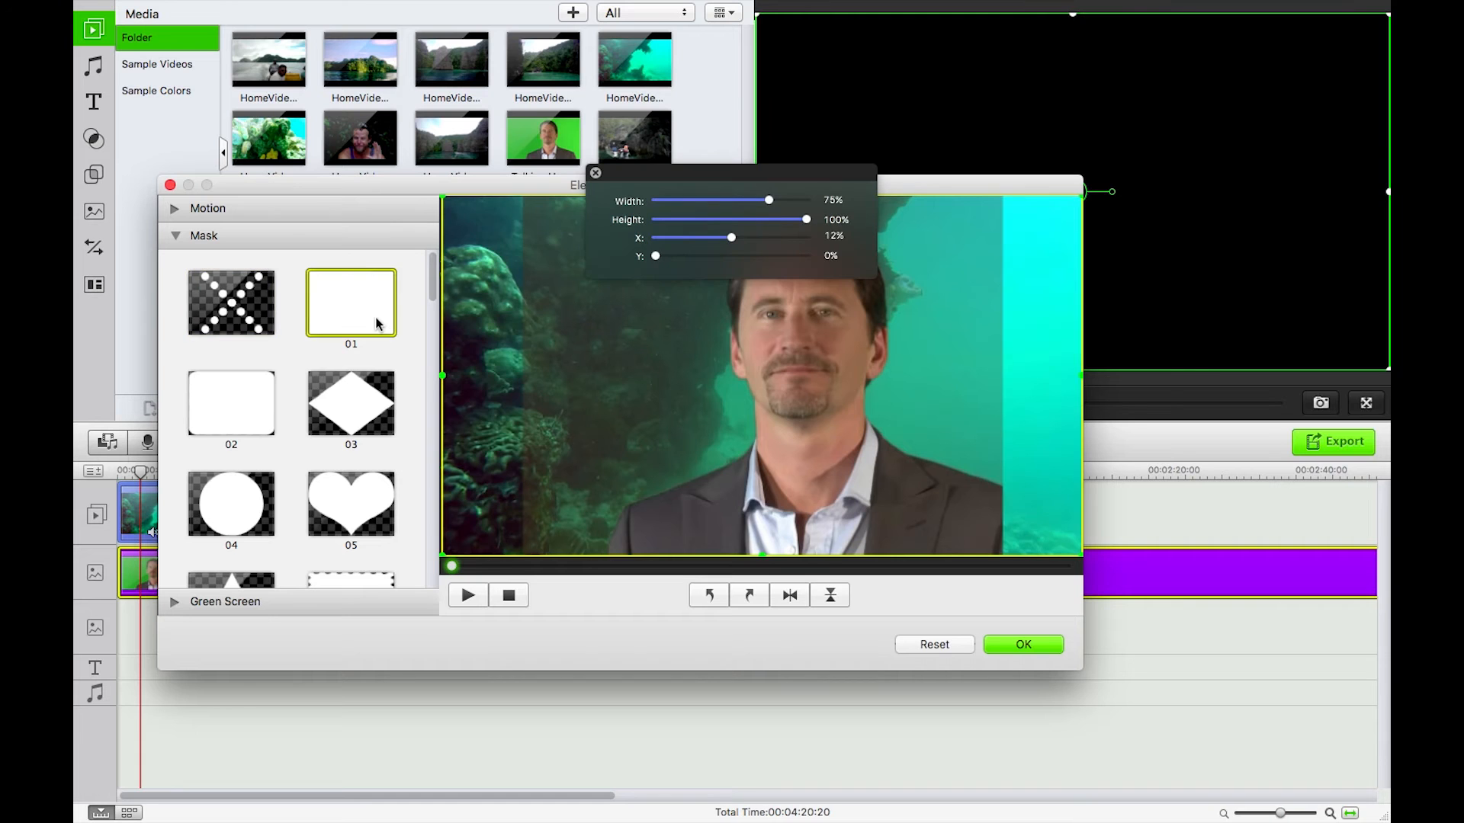
left_click(351, 403)
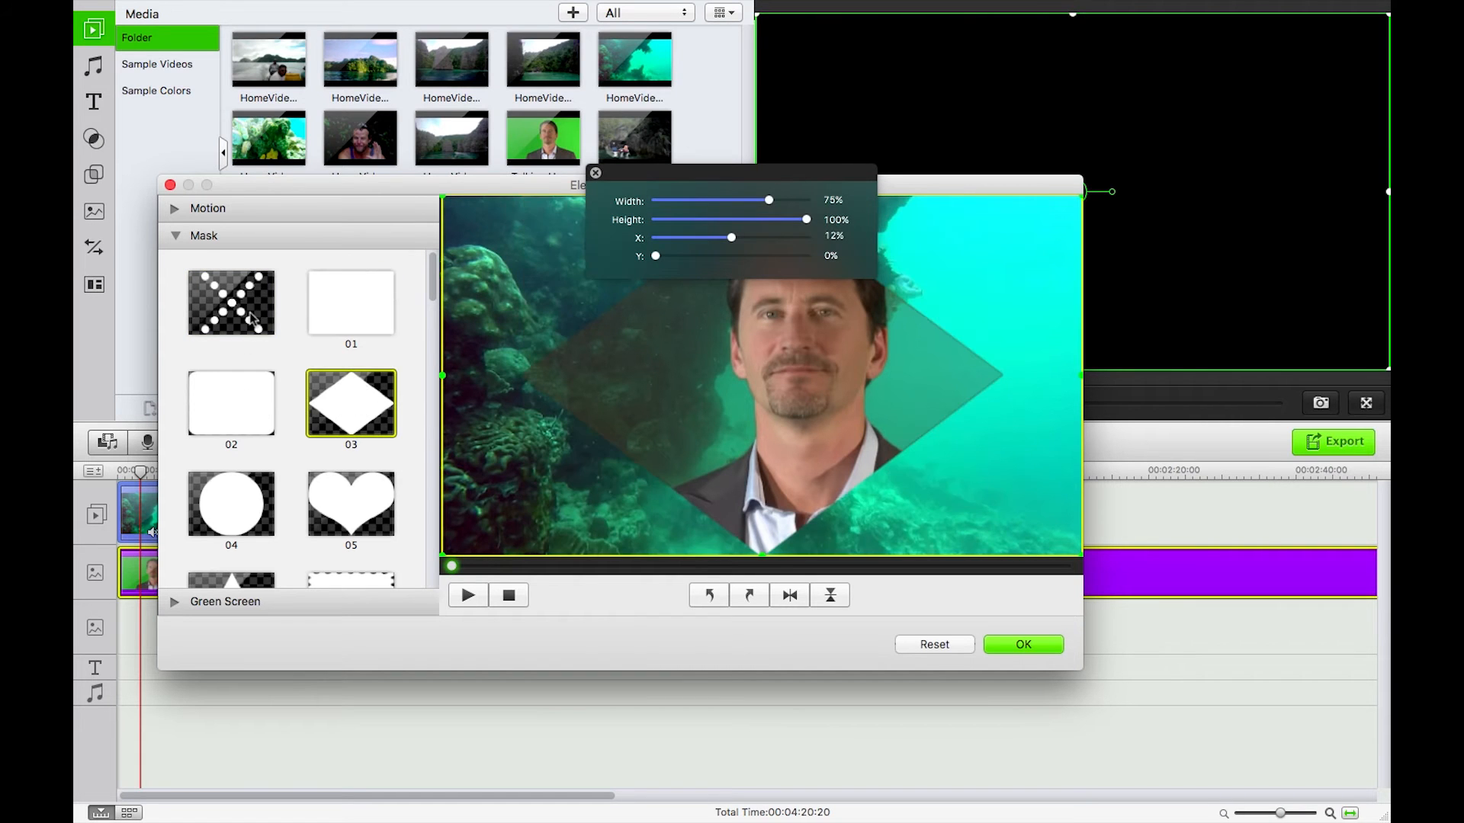
scroll("down", 3)
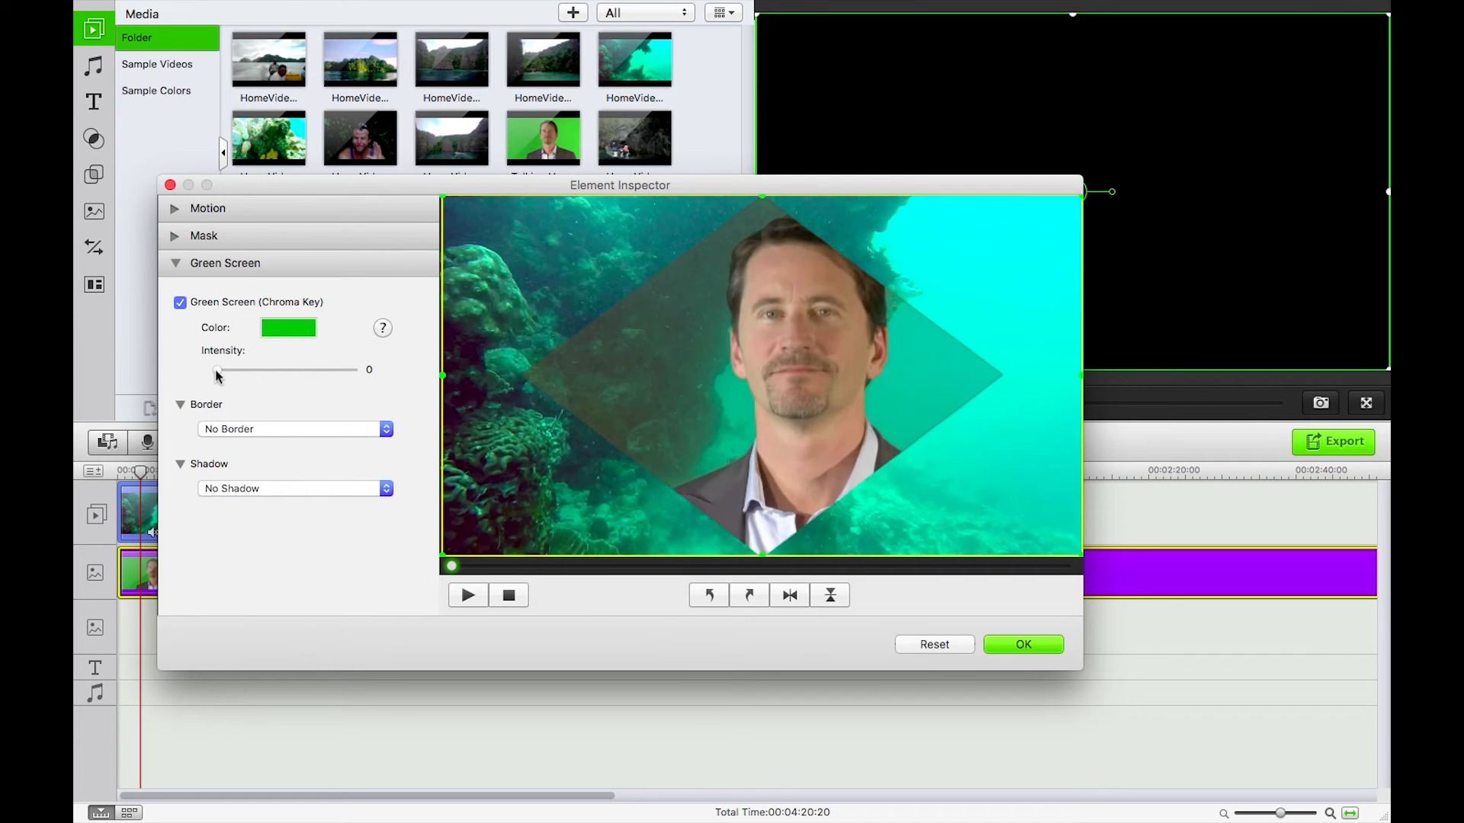
left_click_drag(217, 370, 362, 370)
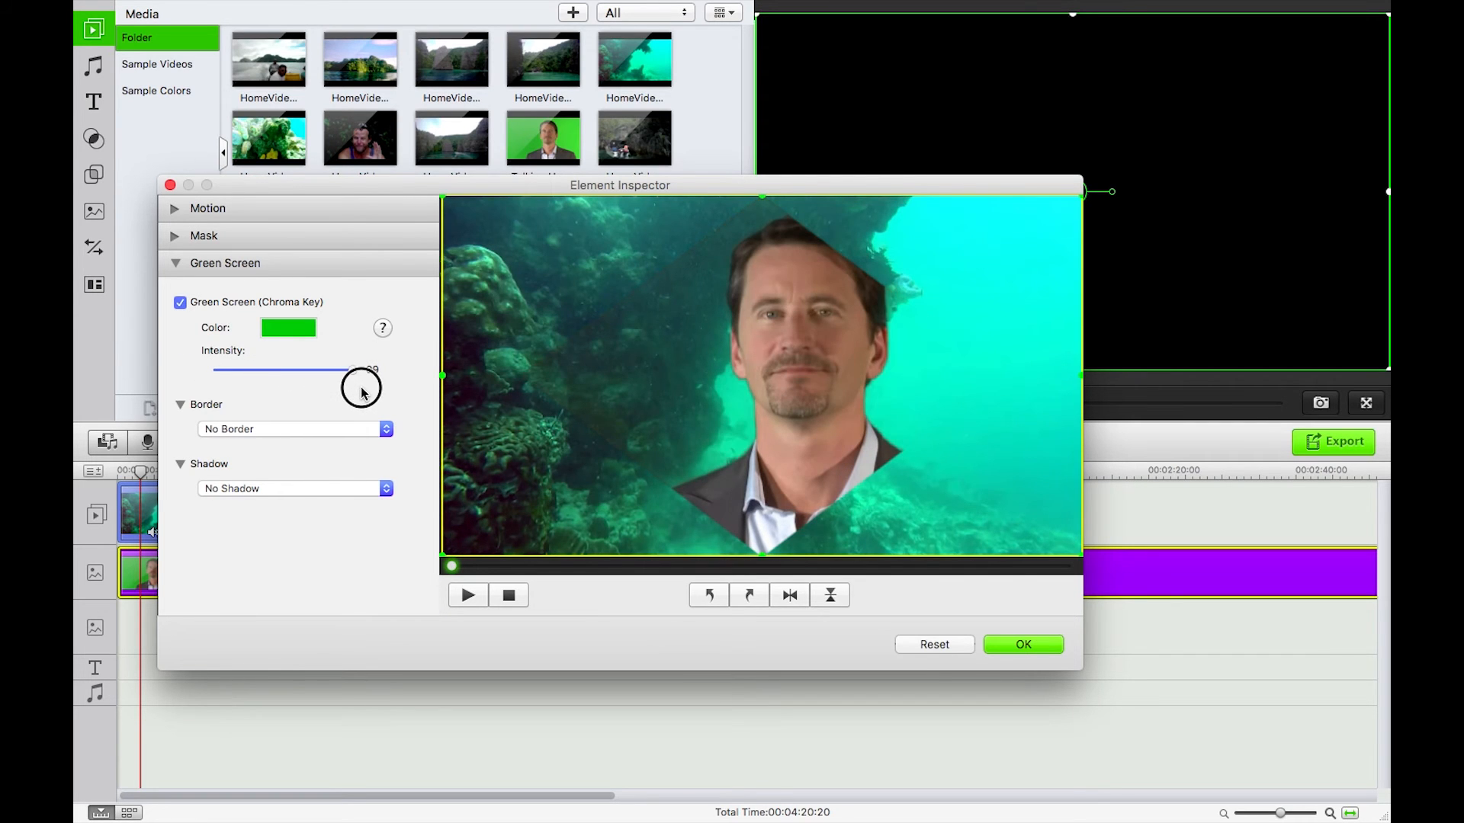
left_click_drag(363, 385, 353, 370)
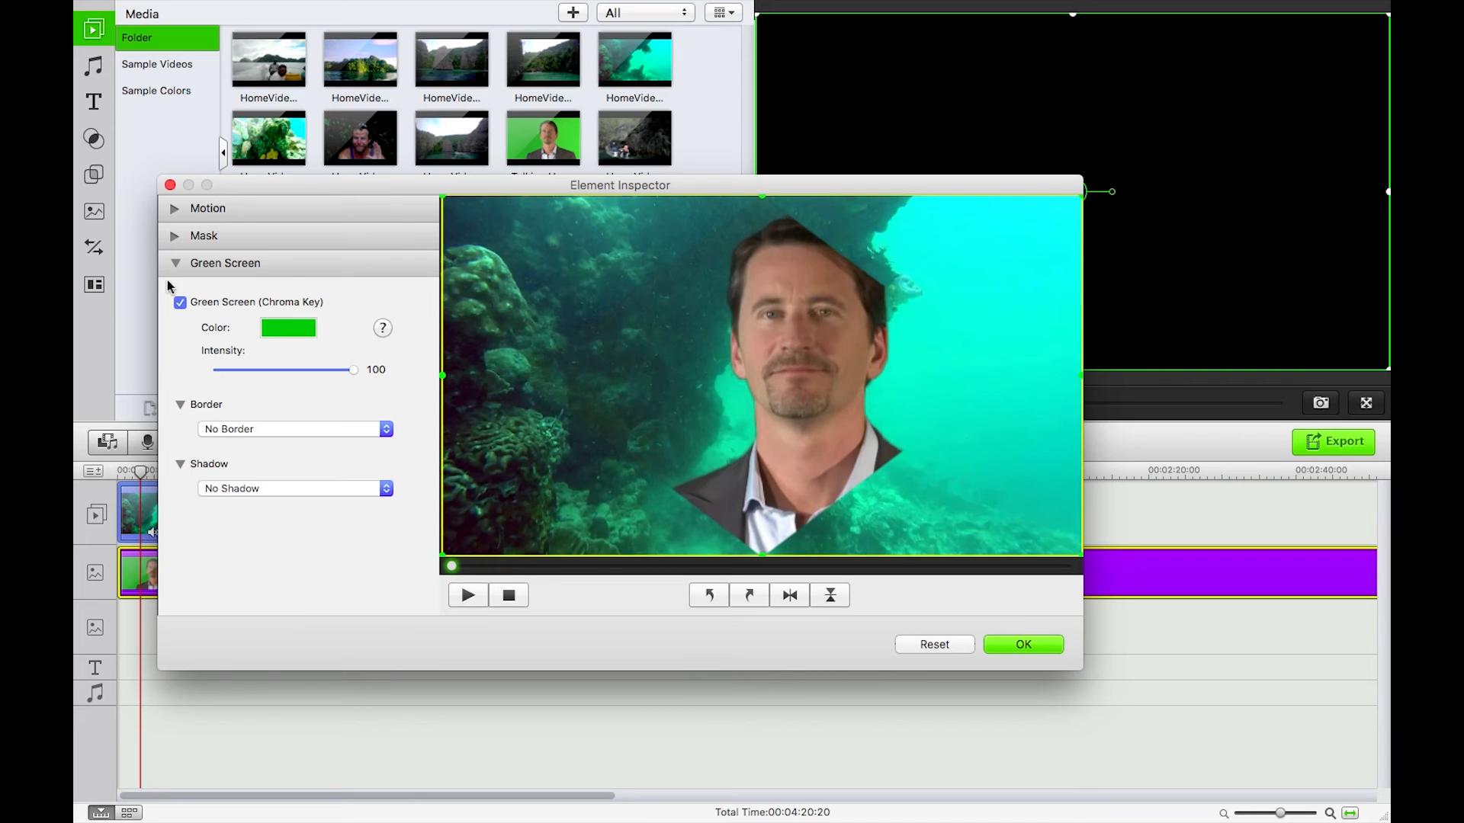
left_click(203, 235)
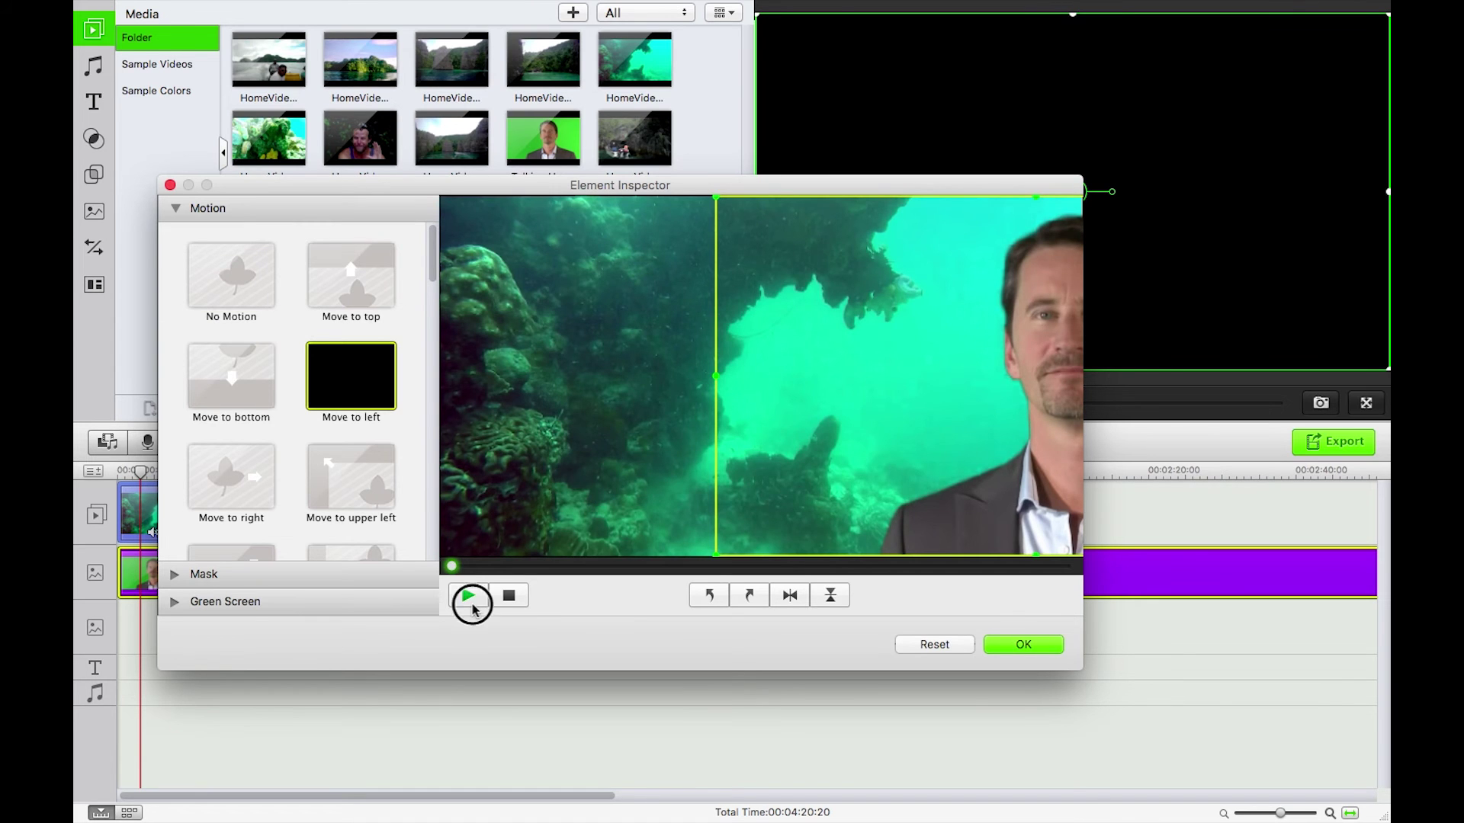
Preview the Move to left slide-in motion and apply the inspector settings with OK.
left_click(468, 595)
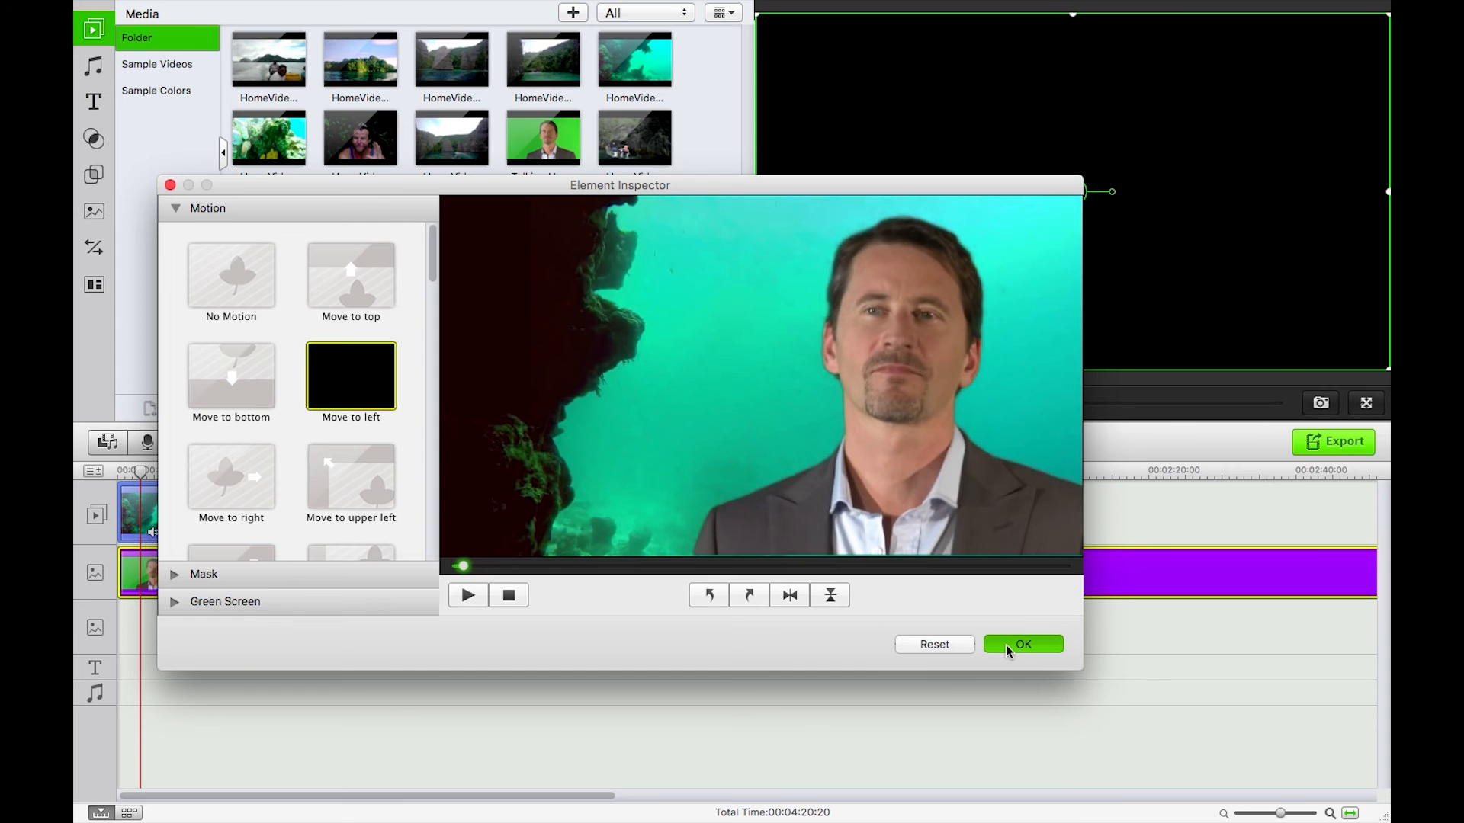
left_click(1023, 644)
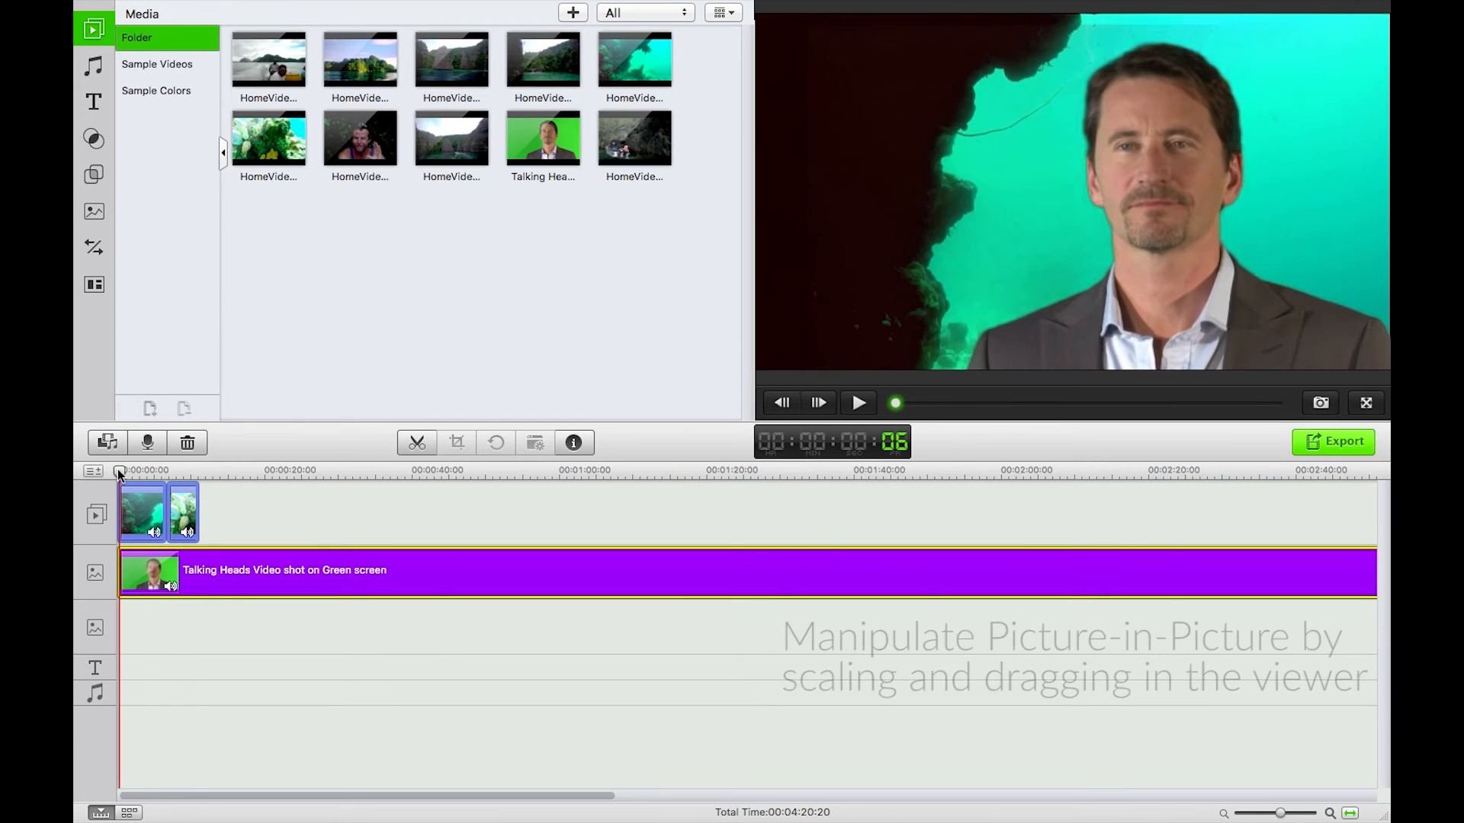
Move the playhead to about two seconds on the timeline ruler.
left_click(858, 403)
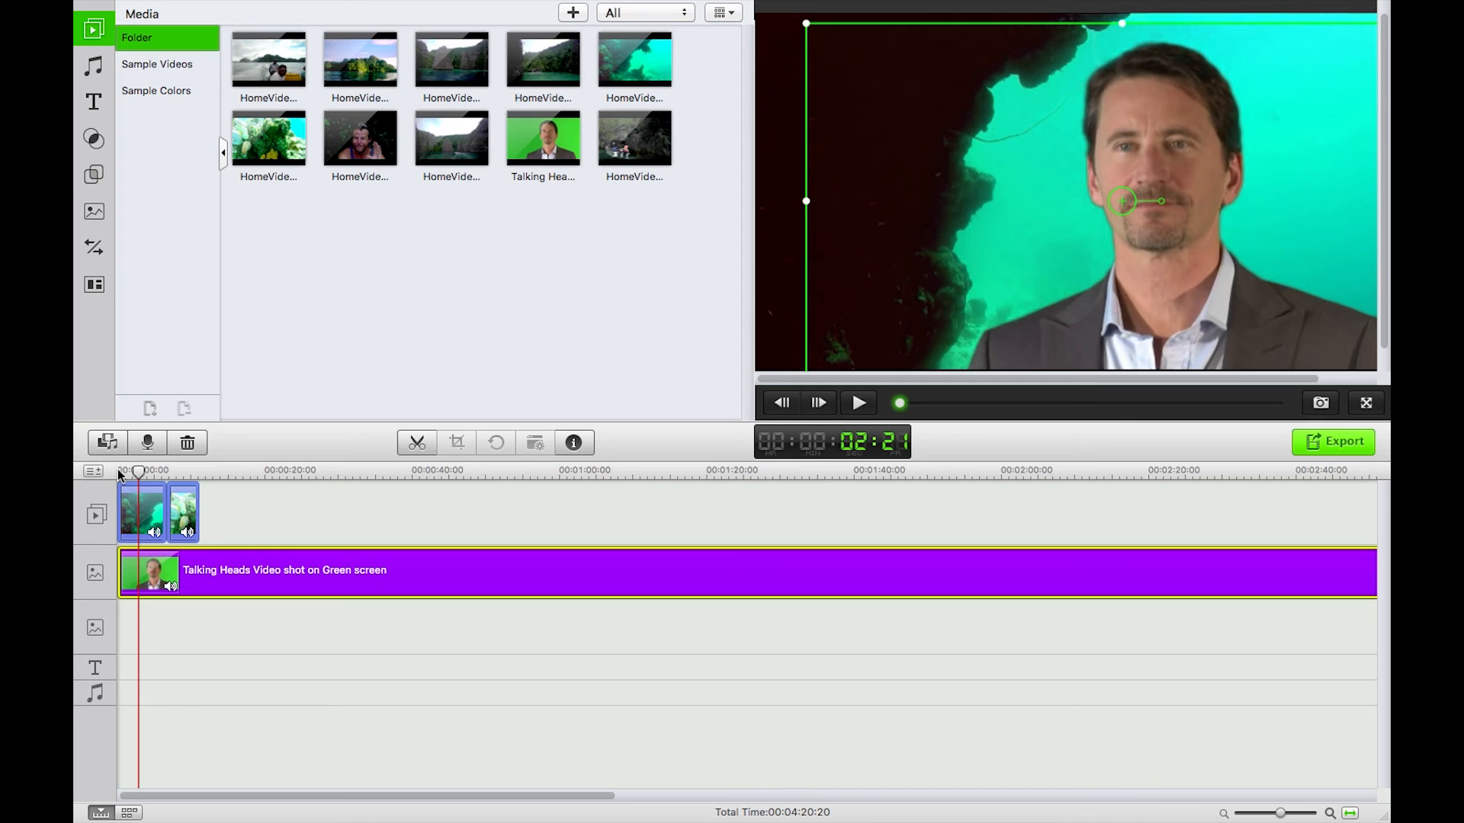
mouse_move(852, 6)
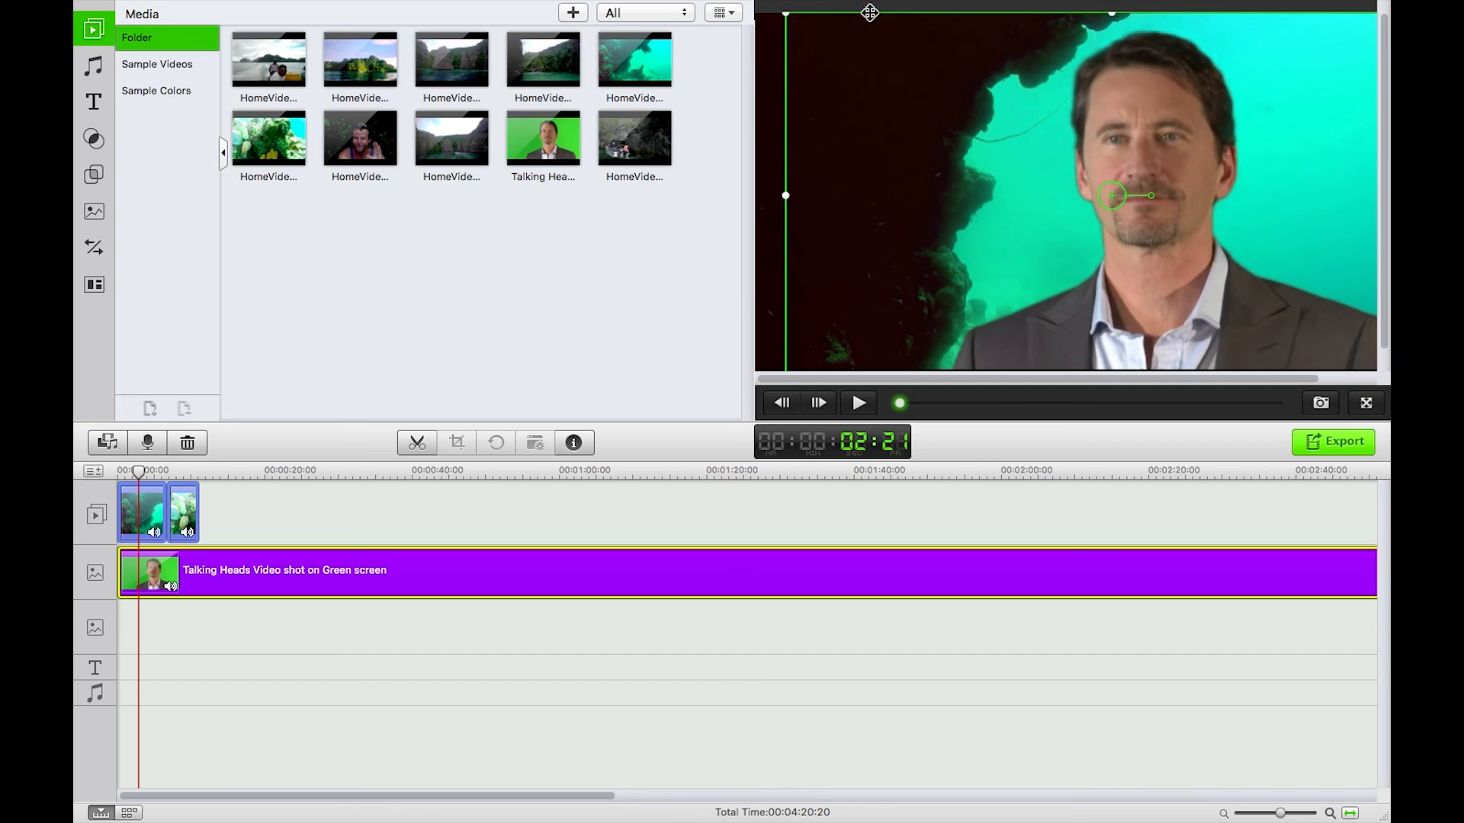
mouse_move(1162, 129)
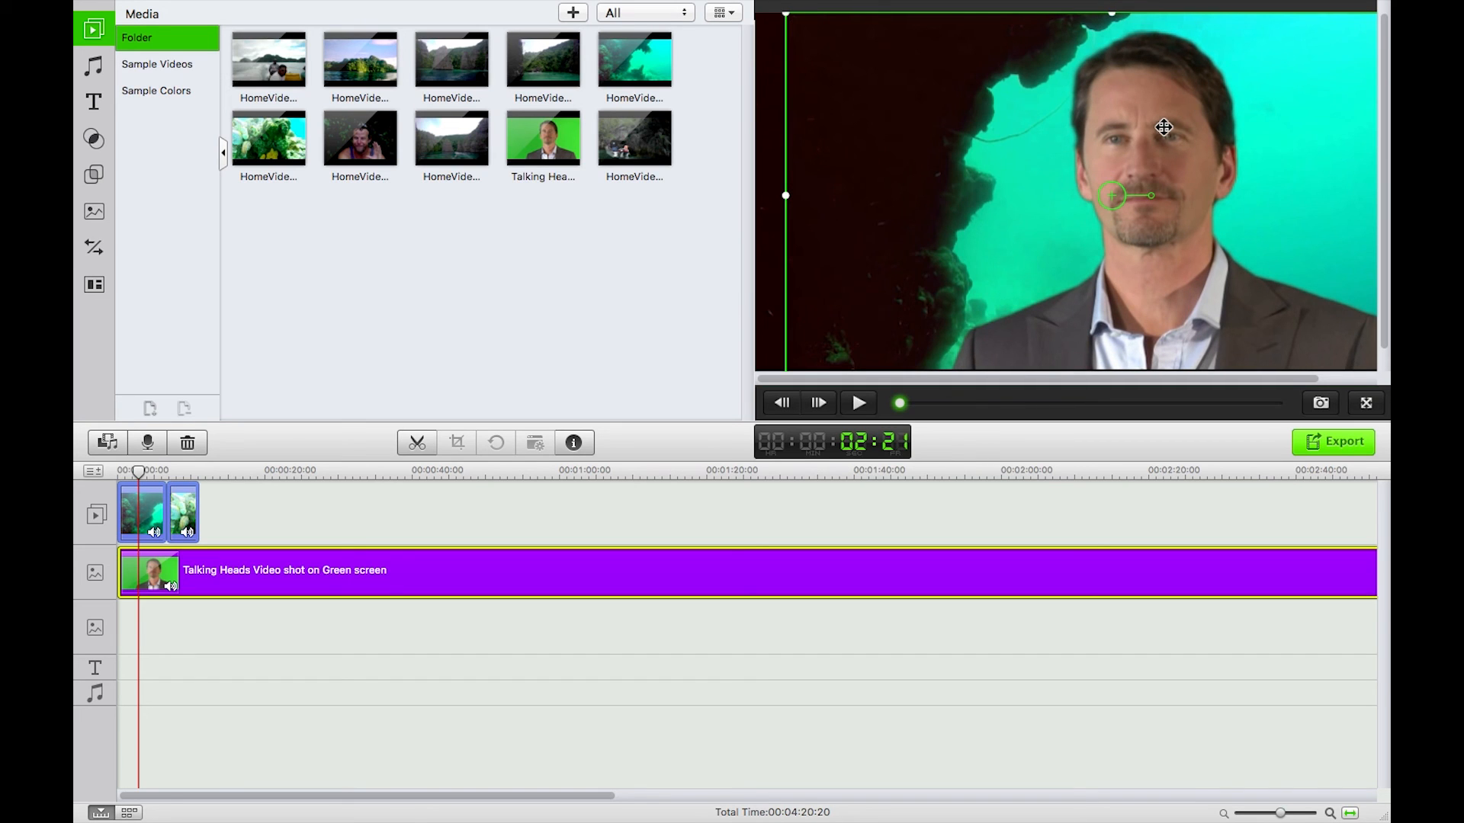